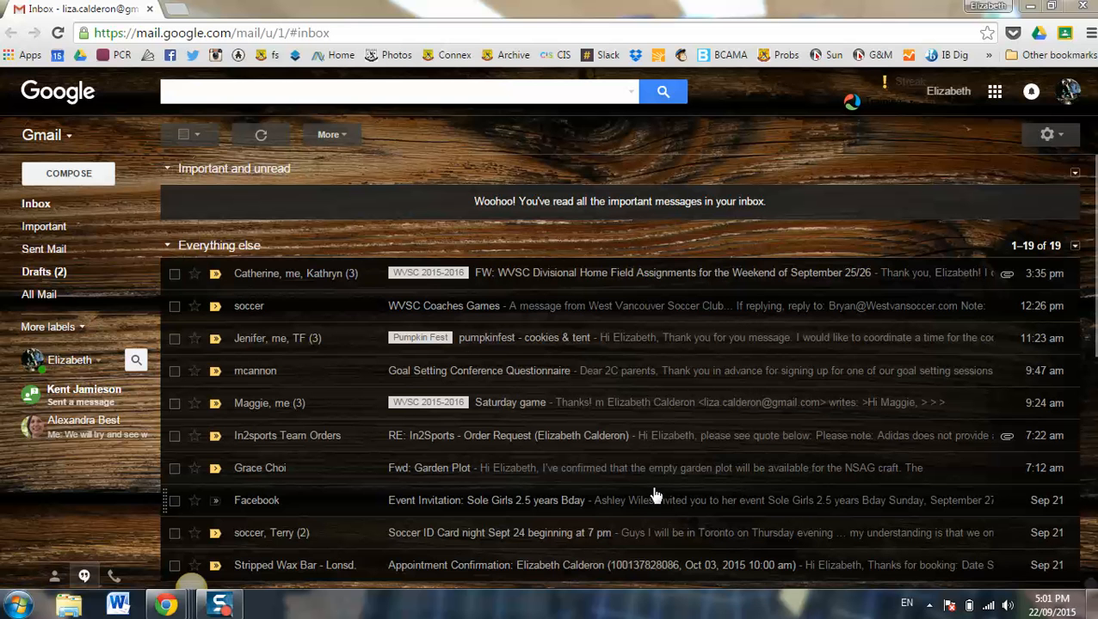
mouse_move(645, 404)
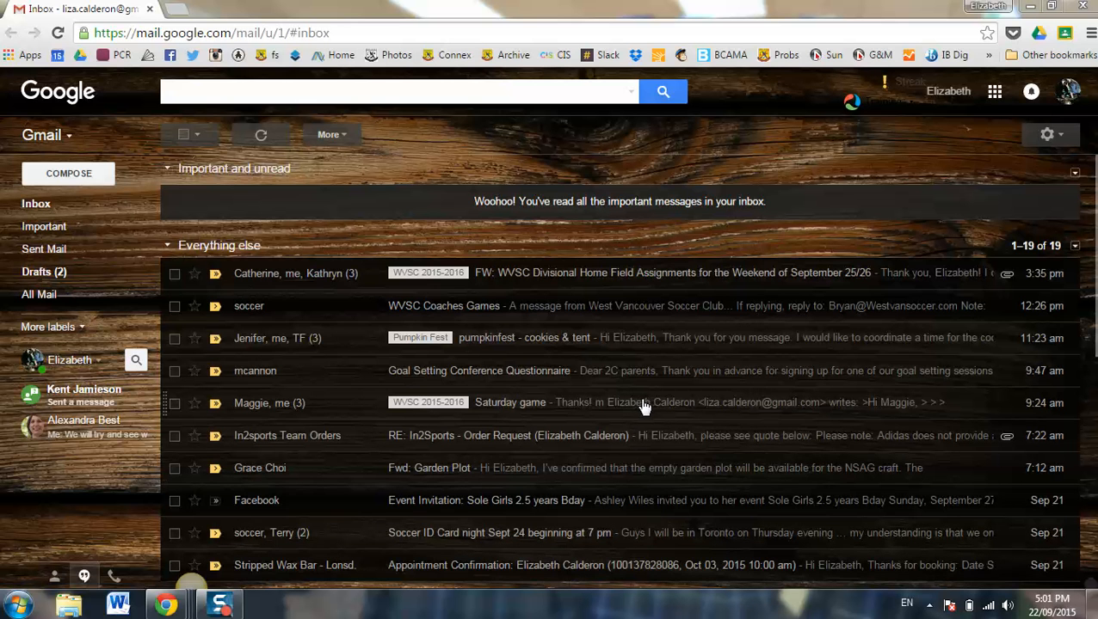
mouse_move(897, 157)
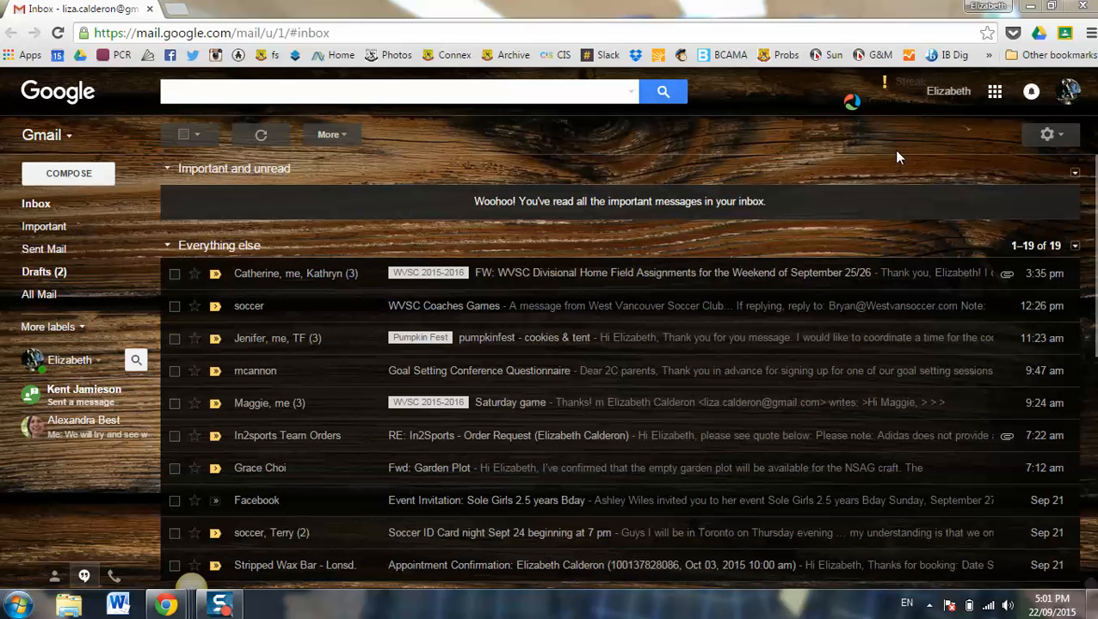
mouse_move(989, 118)
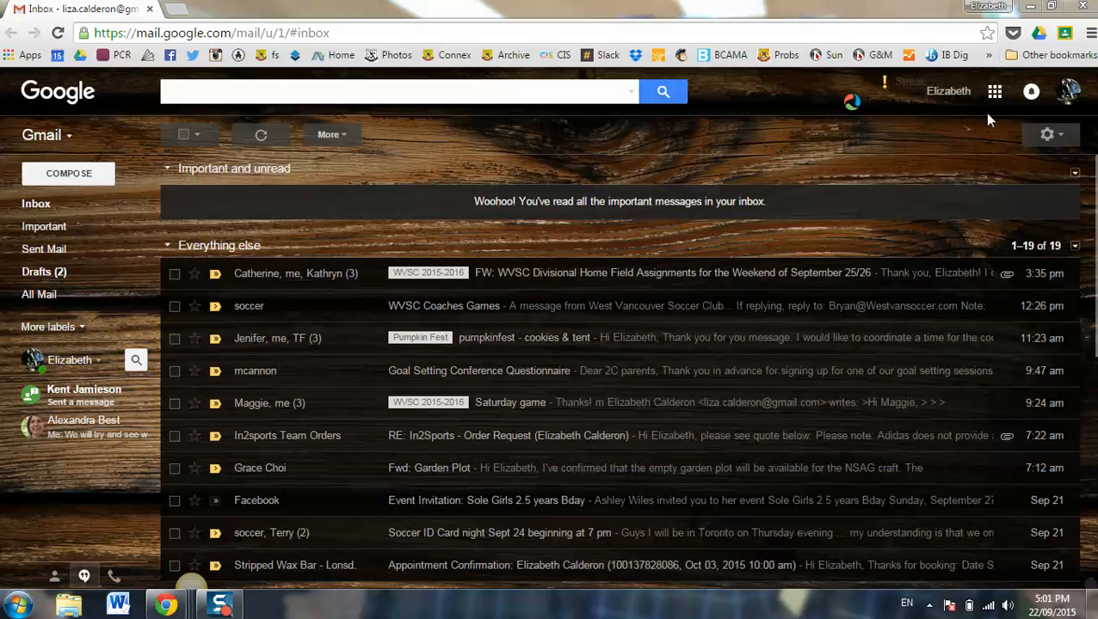
- Launch Google Calendar from the Google apps grid in Gmail
click(994, 91)
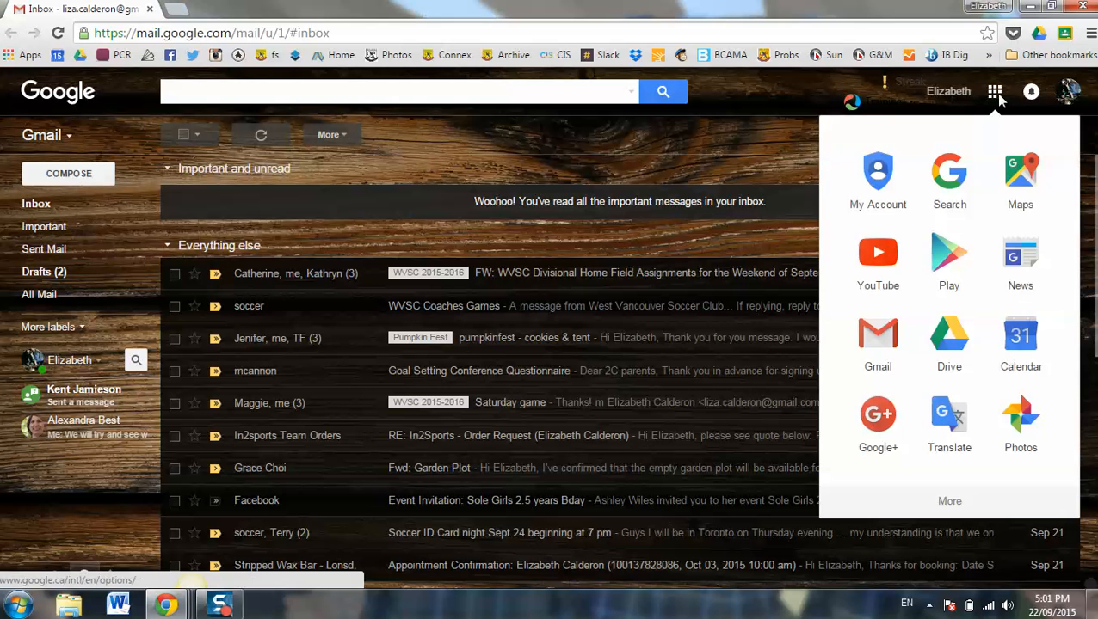
click(1021, 344)
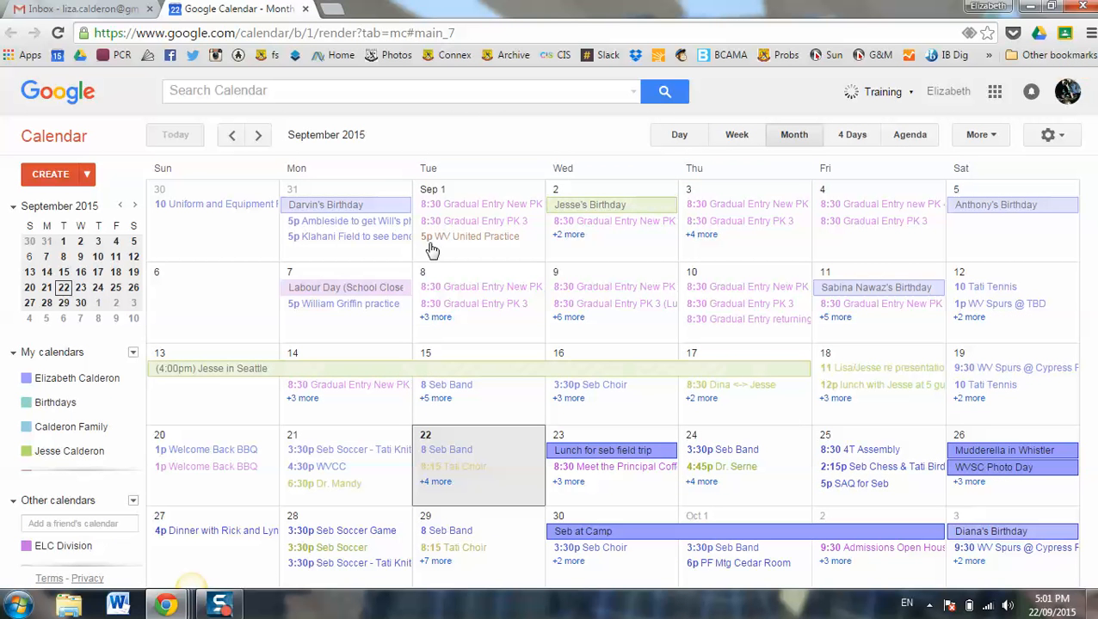
mouse_move(689, 248)
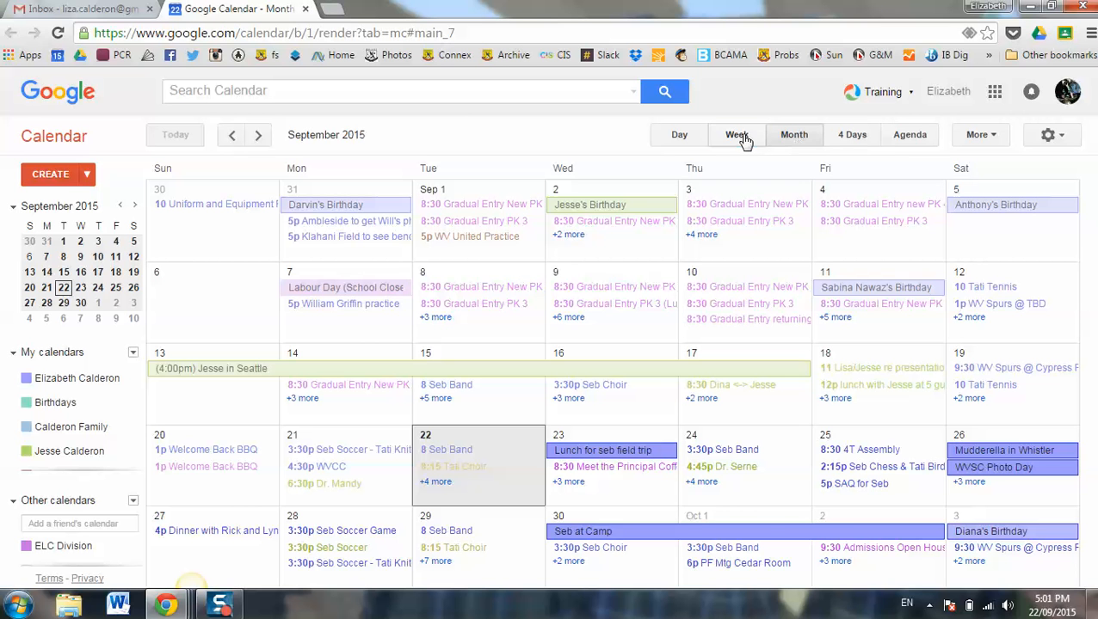
- Switch the calendar to Week view, then to Day view for Tuesday, September 22
click(736, 134)
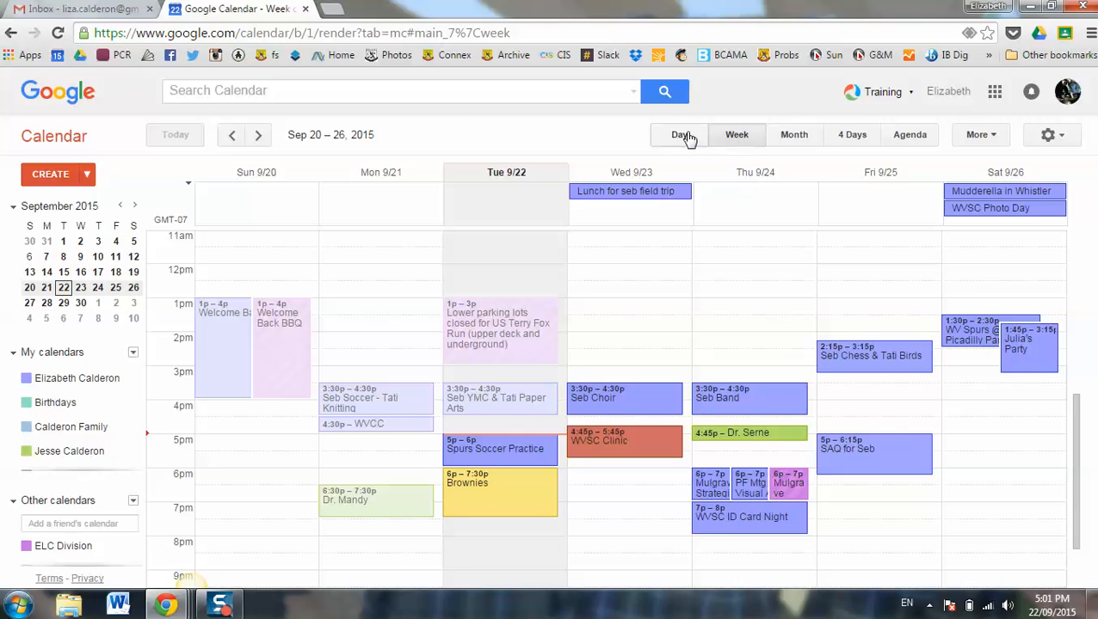
click(678, 134)
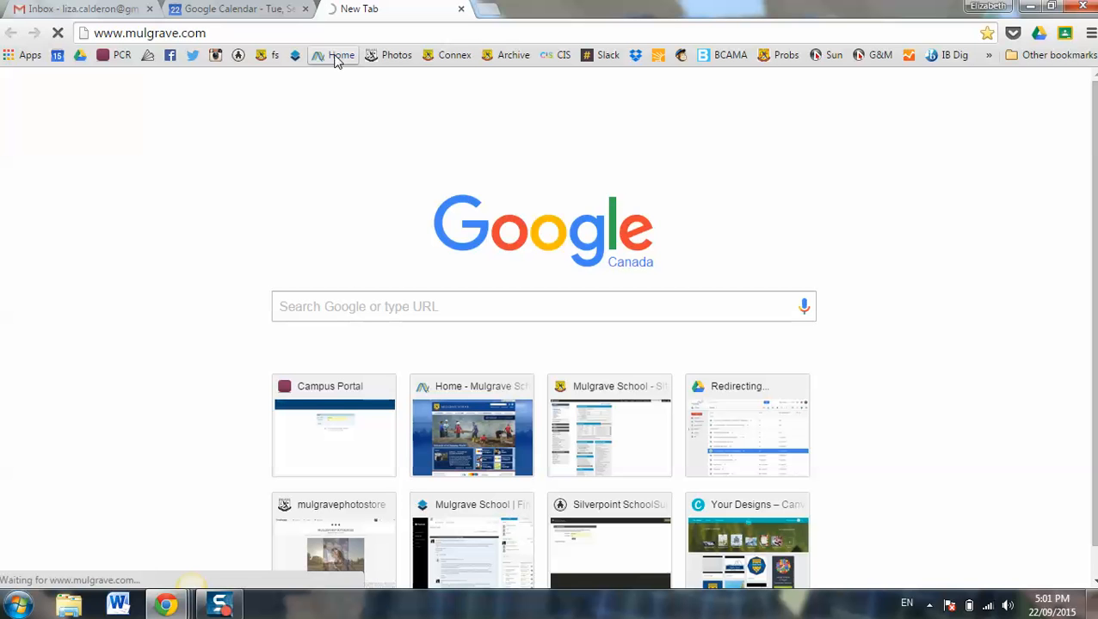
- Return to Month view, dismiss the field-trip lunch reminder, and bring up the settings gear menu
click(237, 9)
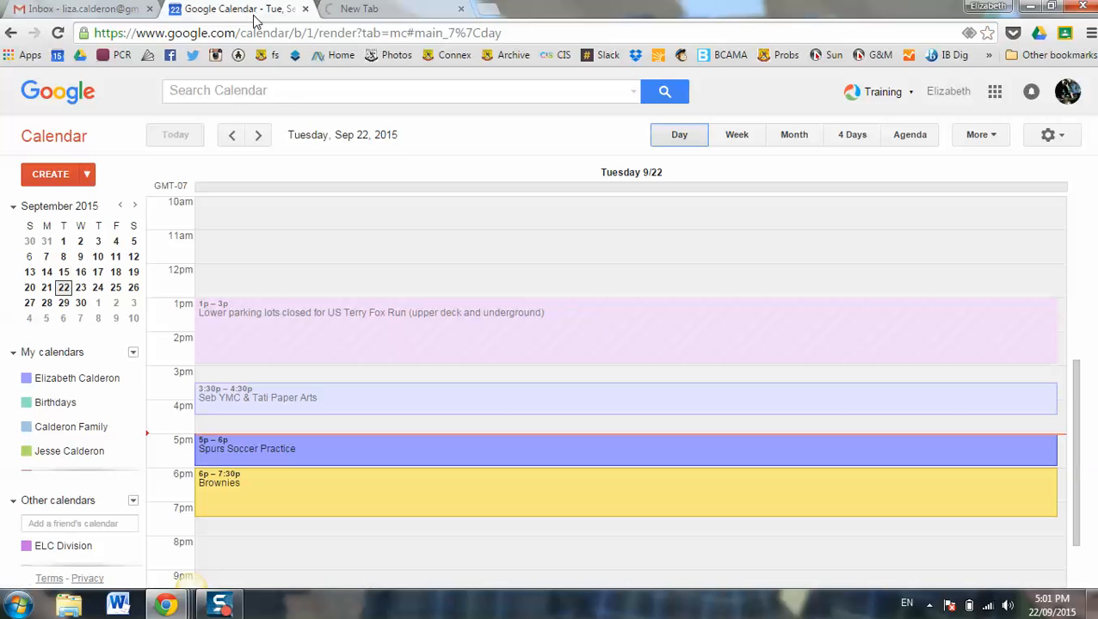
click(794, 135)
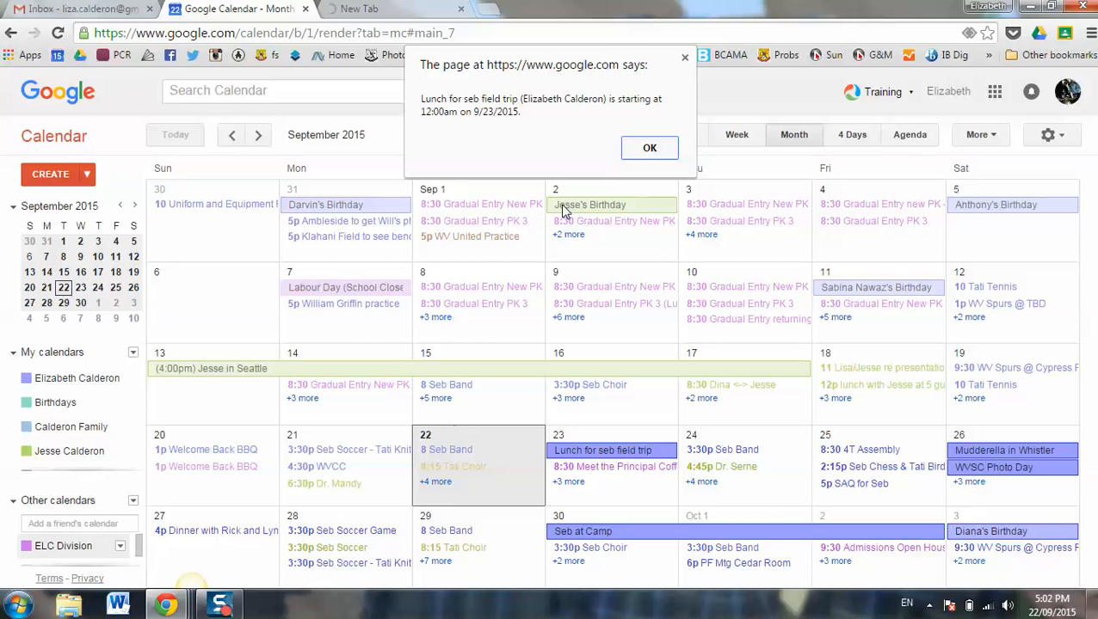
click(650, 147)
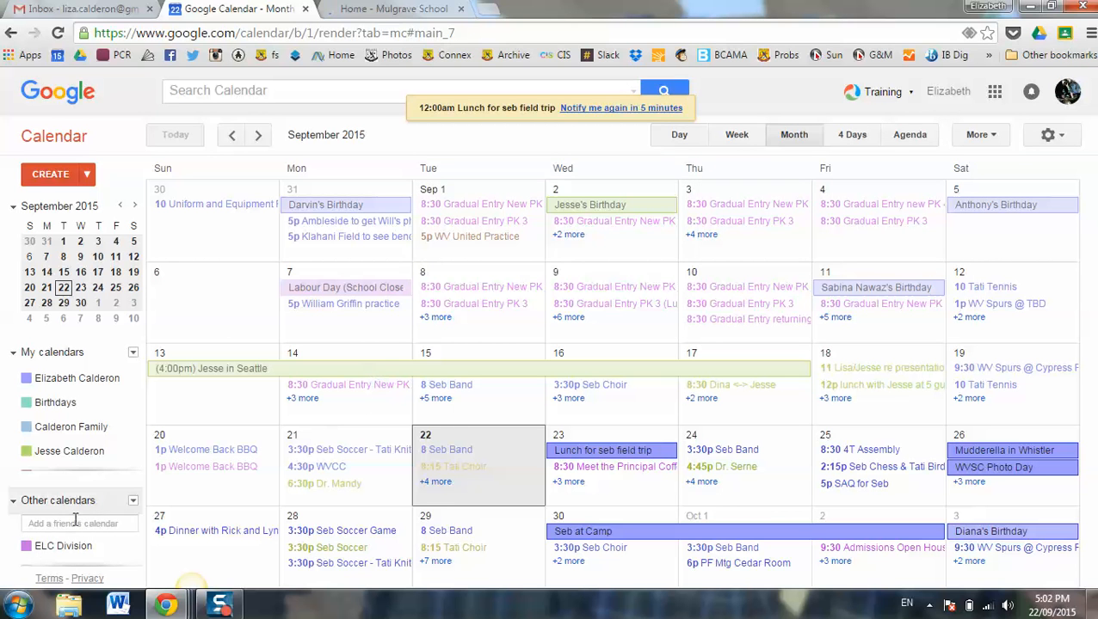
mouse_move(560, 482)
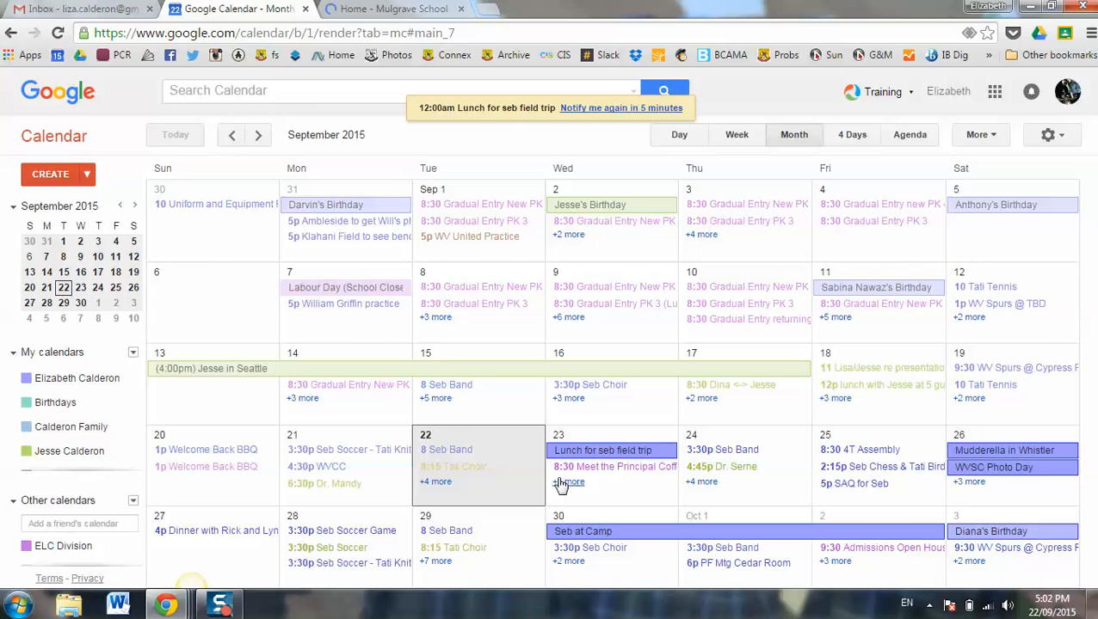
mouse_move(355, 312)
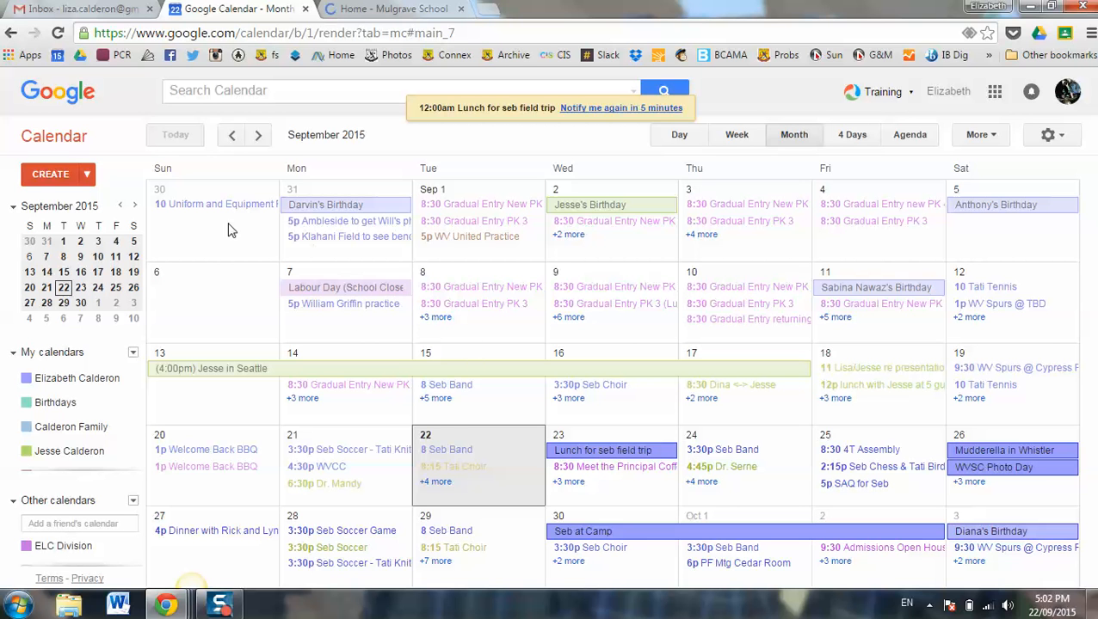
click(1048, 135)
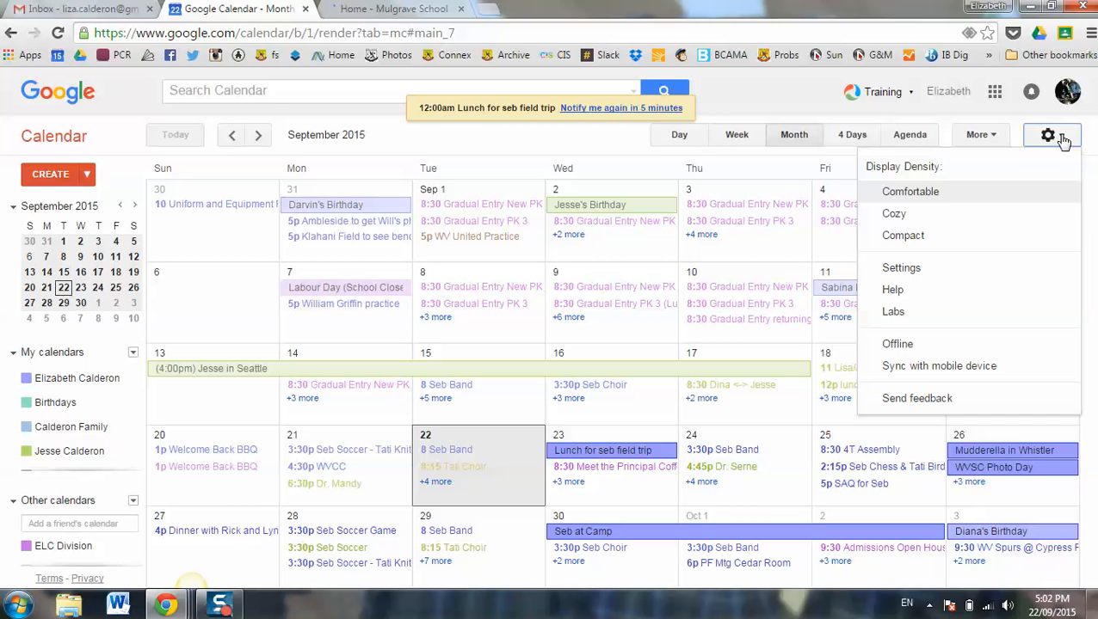
- Unsubscribe from the ELC Division calendar on the Settings > Calendars page
click(901, 268)
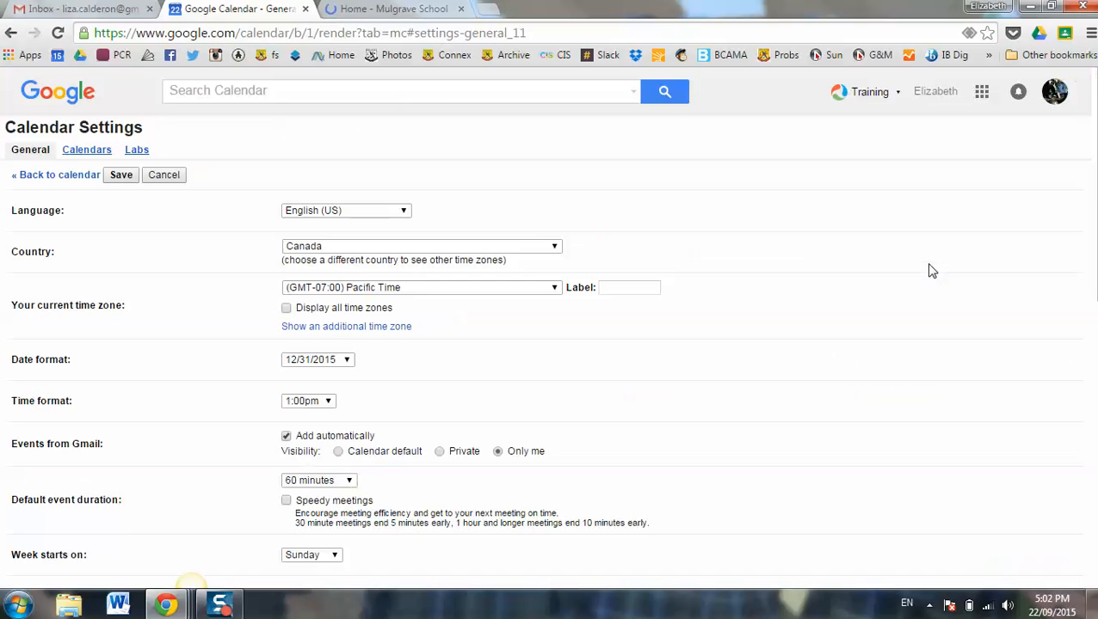
click(86, 148)
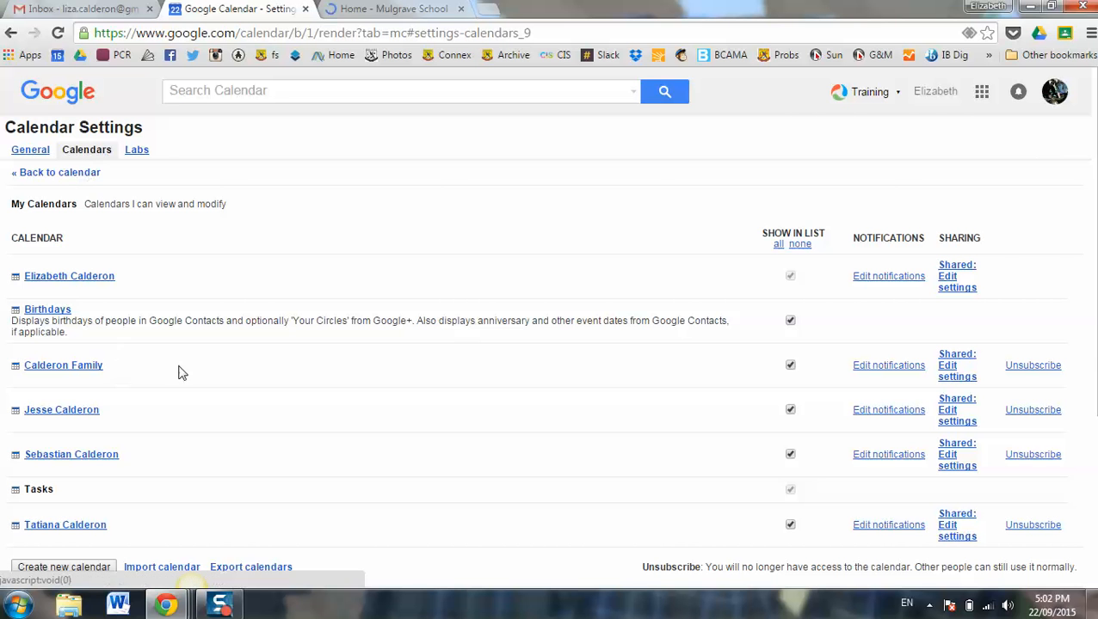
scroll(down, 3)
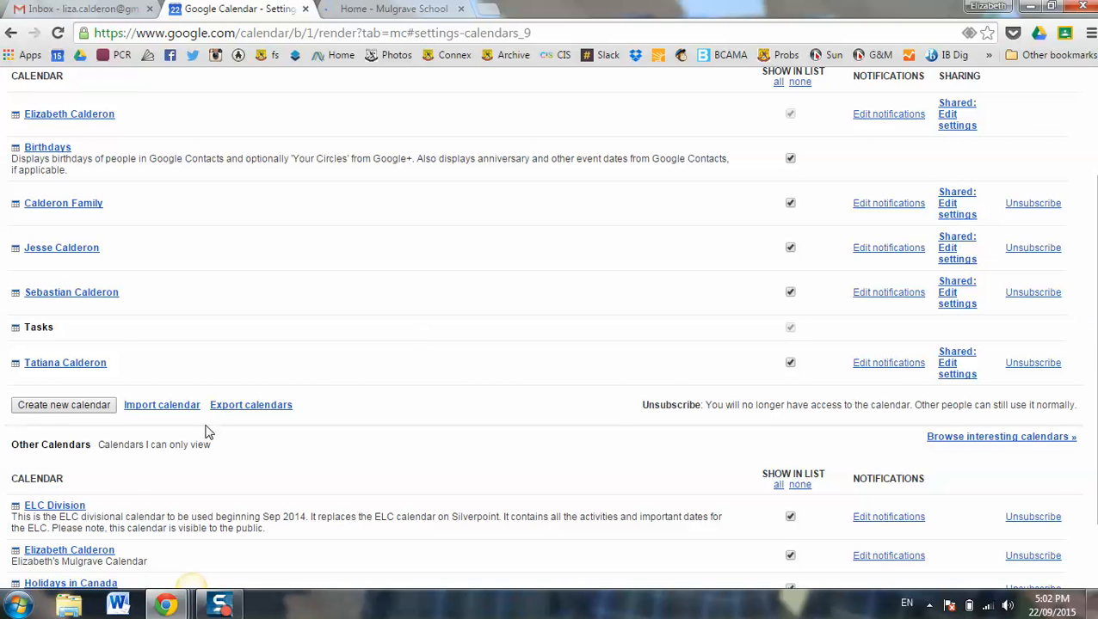
scroll(down, 3)
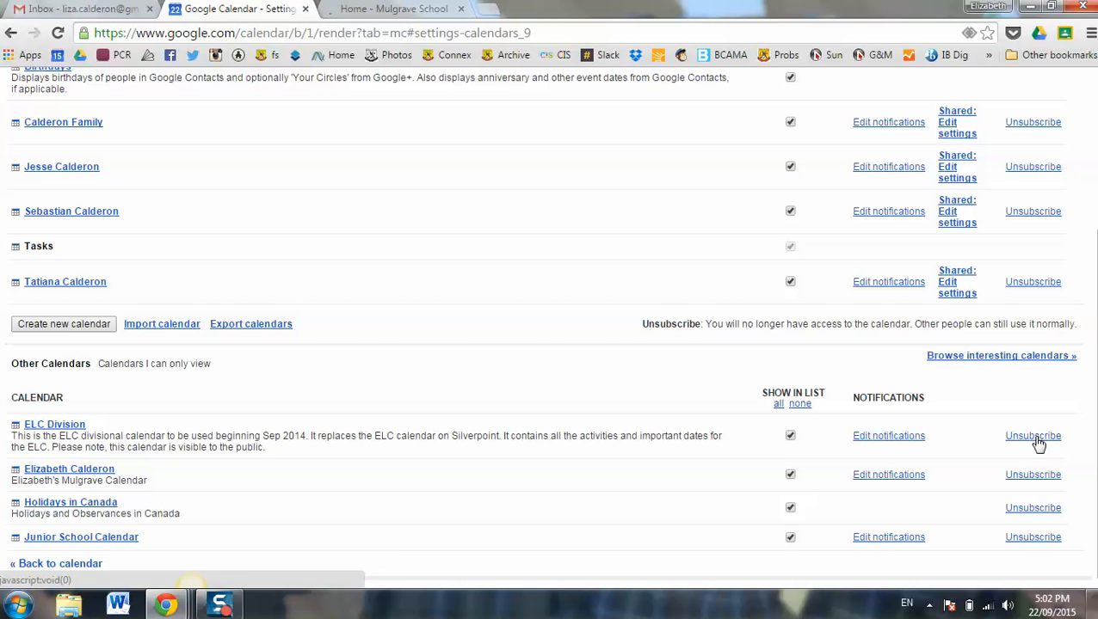
click(1033, 436)
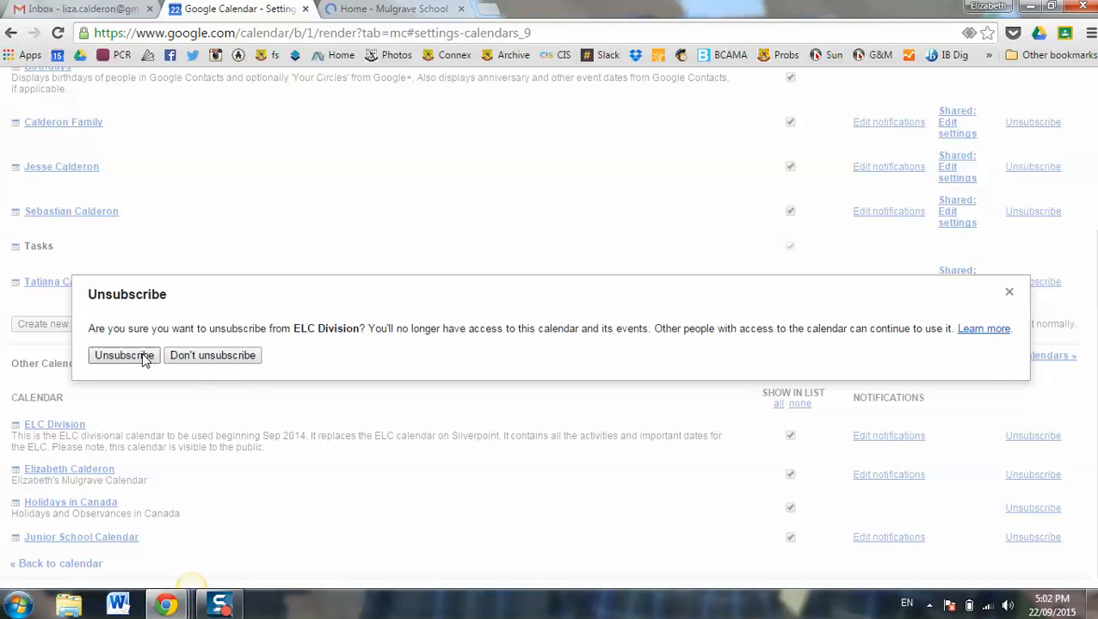
click(124, 356)
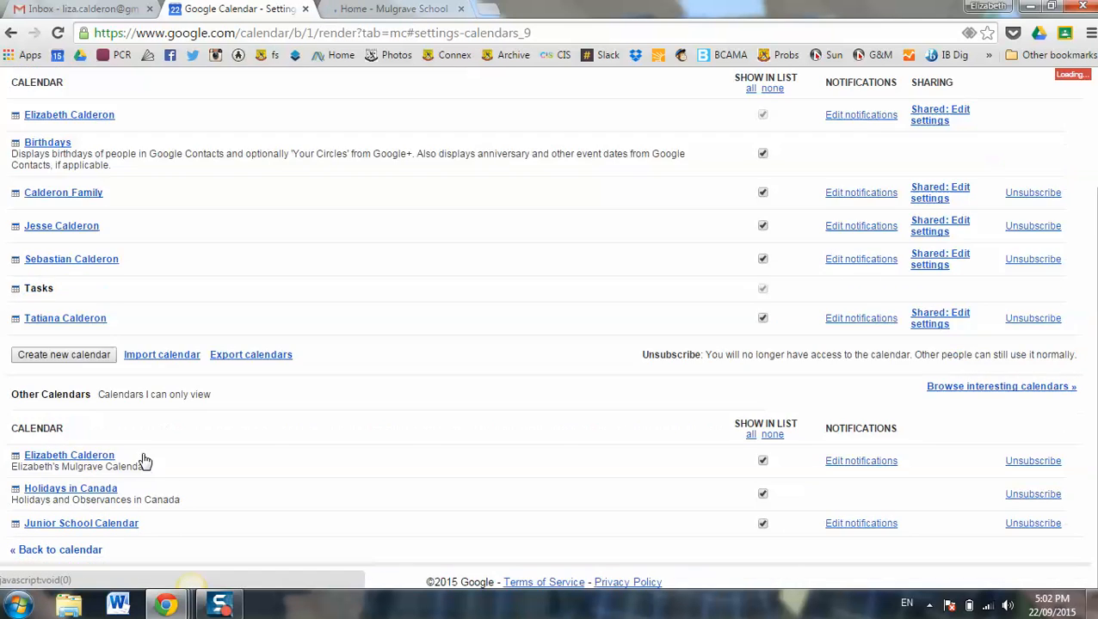
- Go back to the calendar showing October 2015 and switch to the Mulgrave School tab
scroll(up, 3)
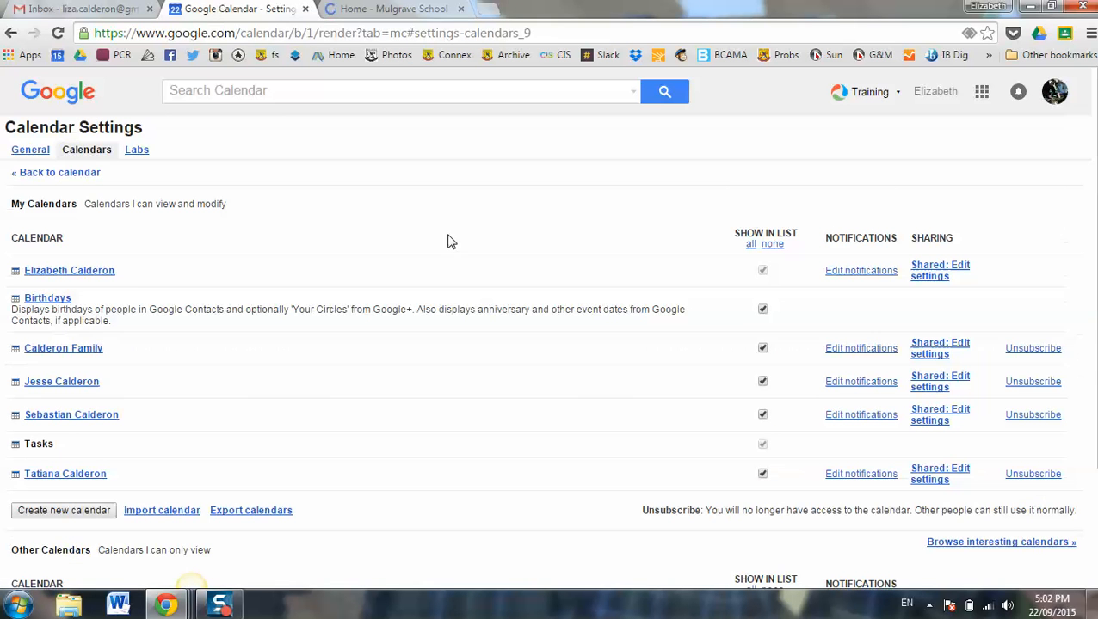
click(56, 172)
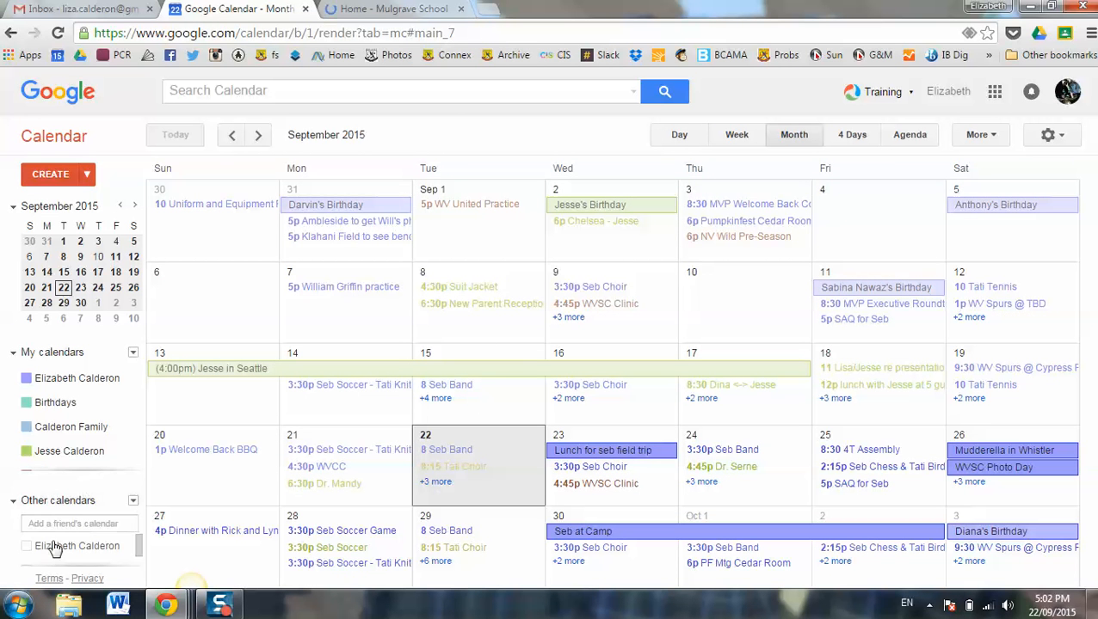
click(258, 135)
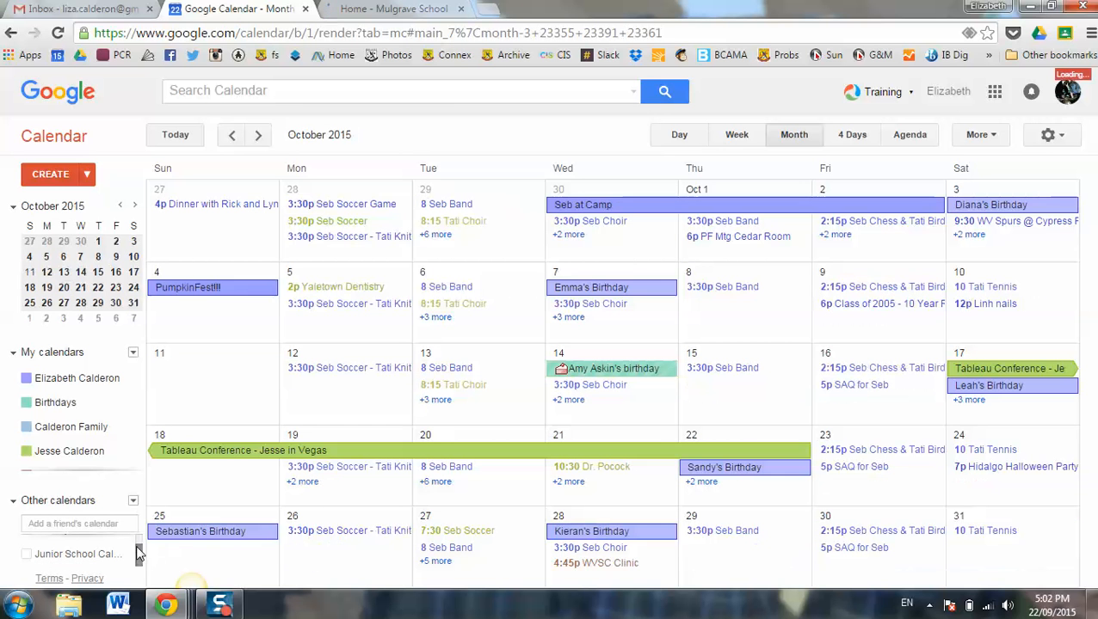
click(394, 9)
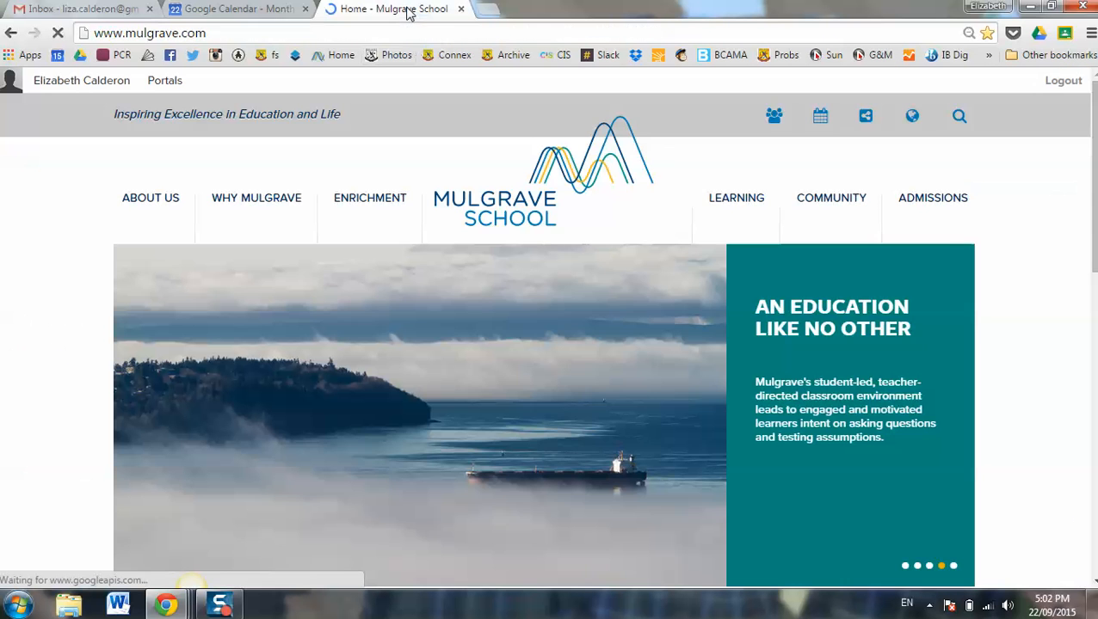
- Go to the Mulgrave School Calendars page from the homepage header
click(82, 80)
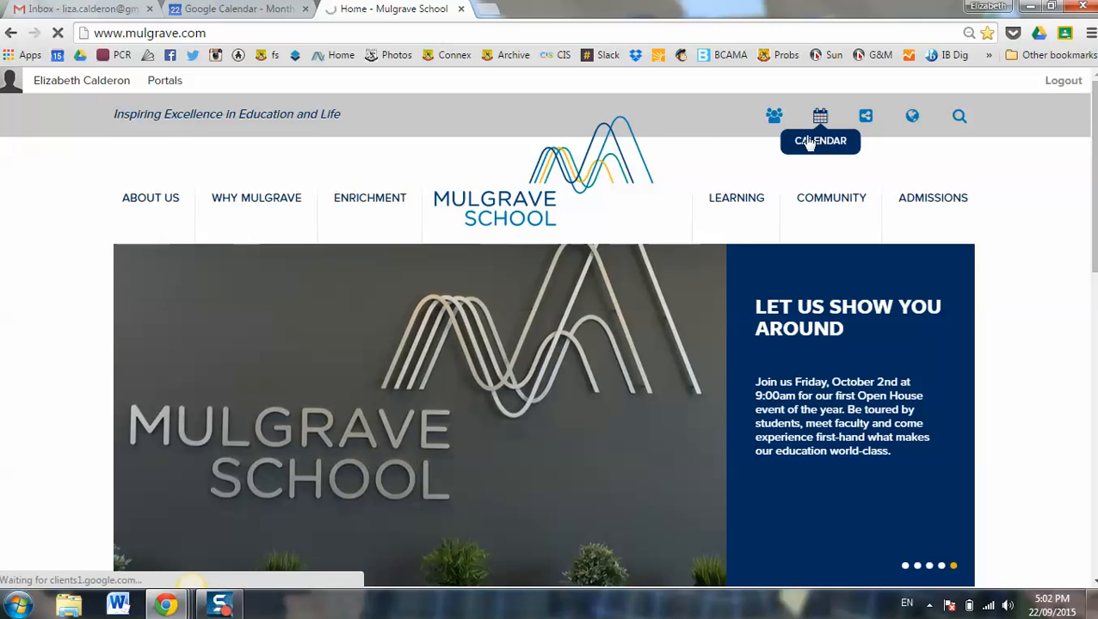
click(164, 80)
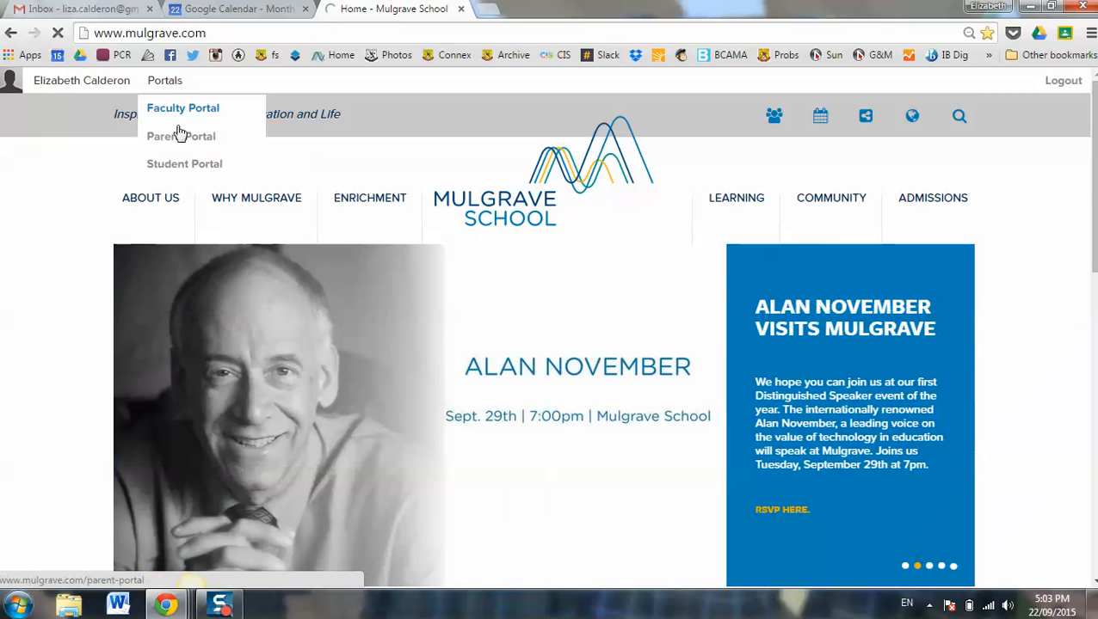
click(818, 115)
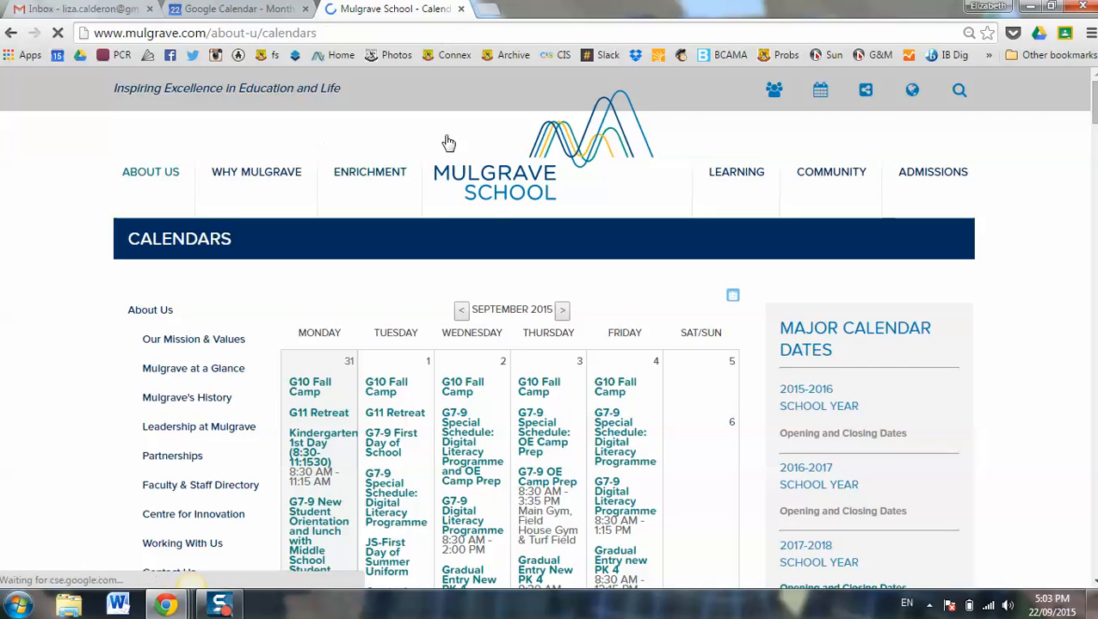
mouse_move(816, 129)
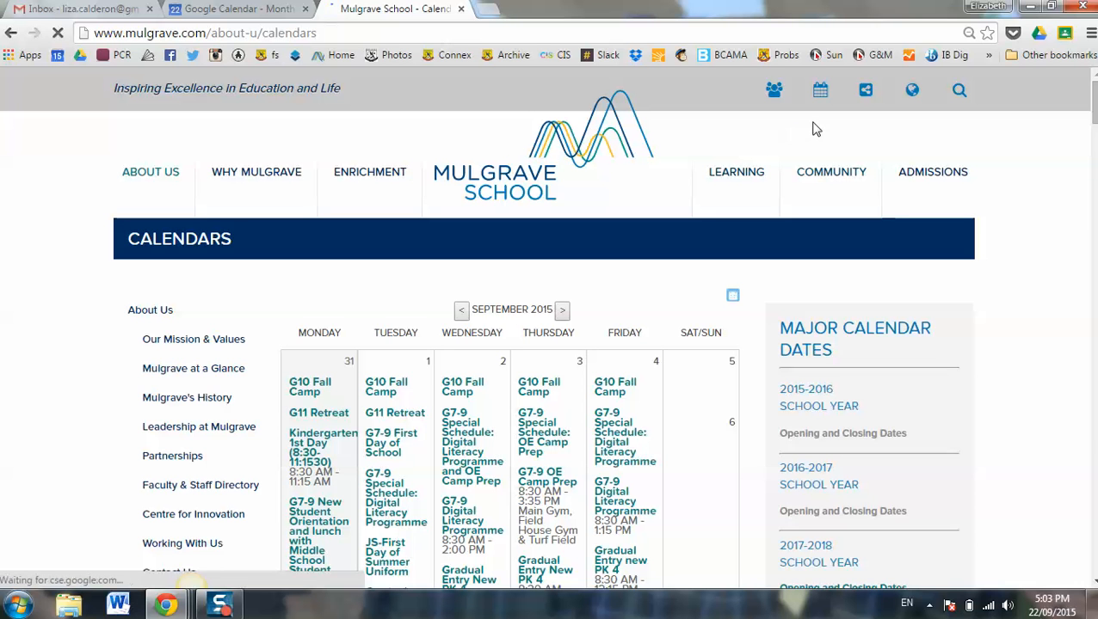
mouse_move(819, 89)
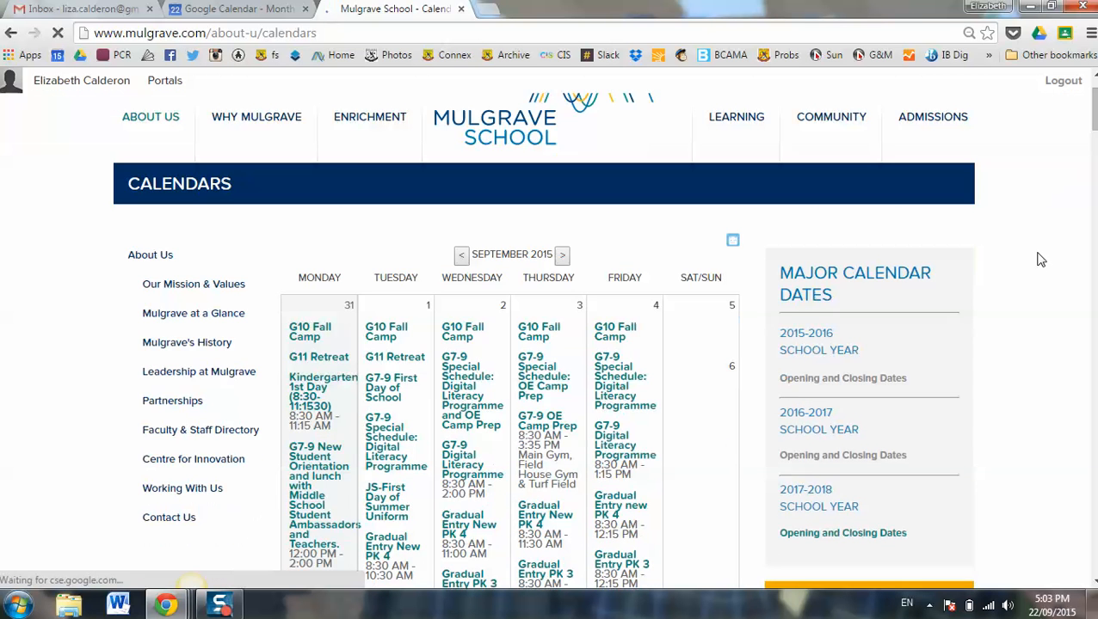
- Advance the school events calendar from September 2015 to October
scroll(down, 3)
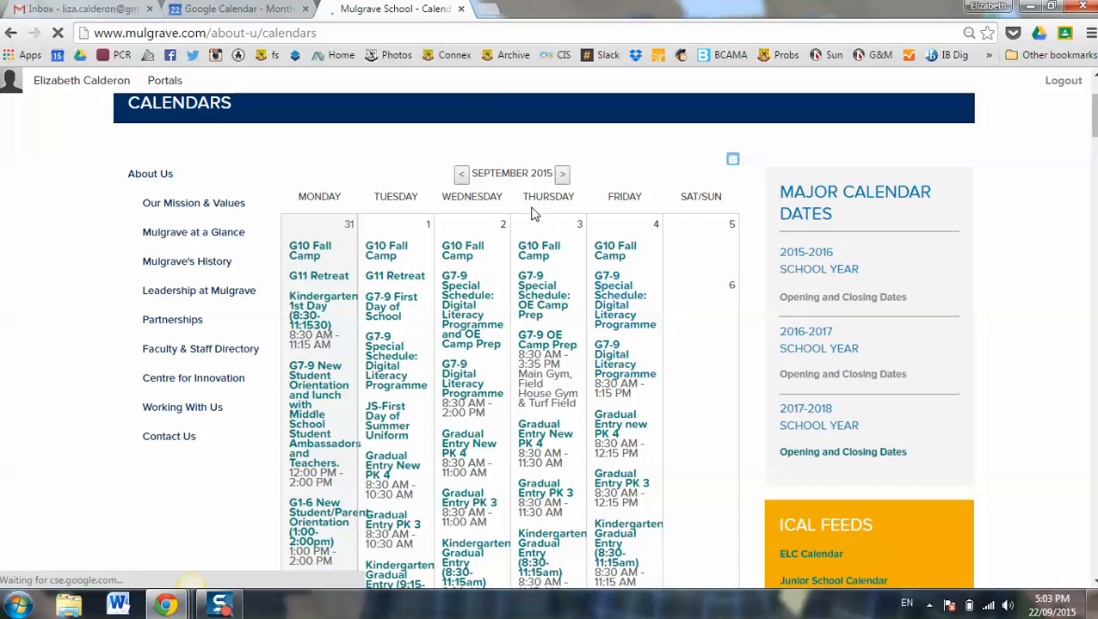
click(562, 173)
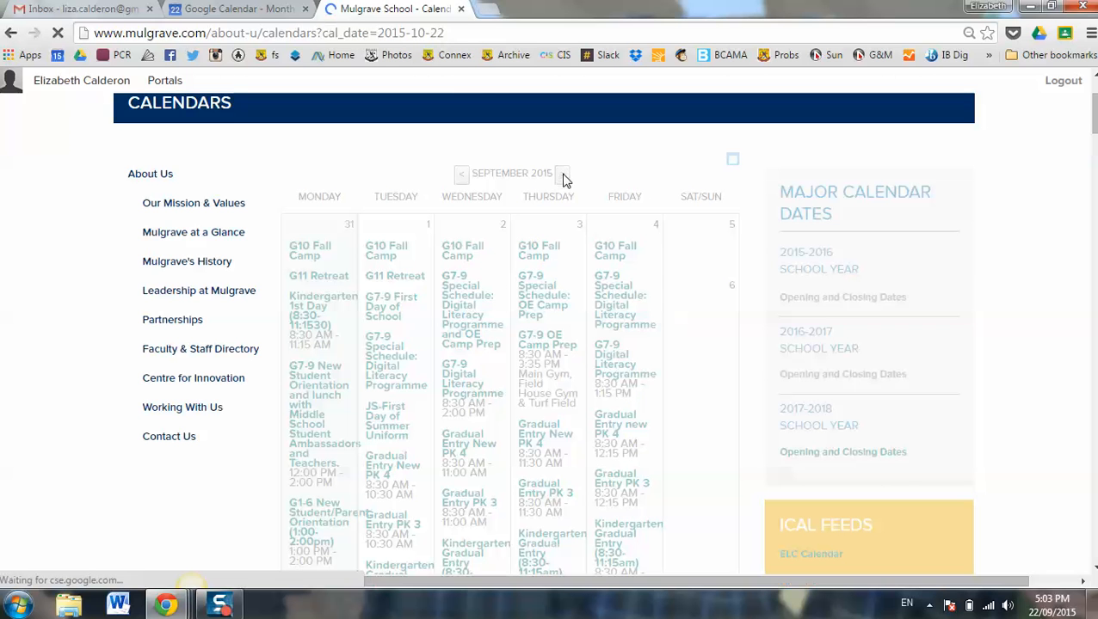
mouse_move(563, 183)
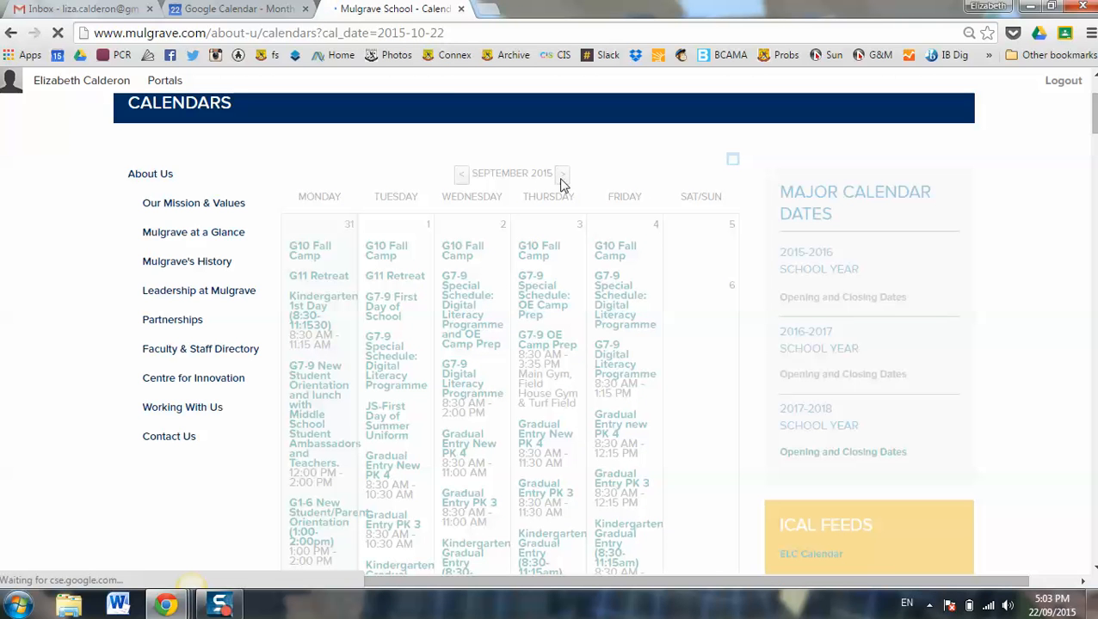
mouse_move(570, 255)
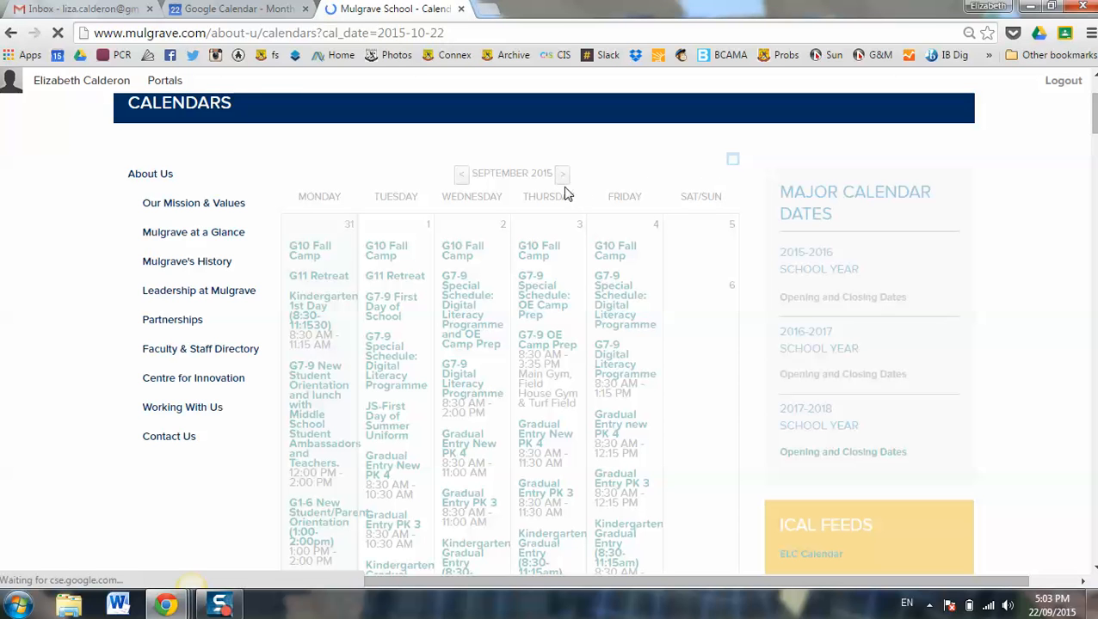
mouse_move(736, 172)
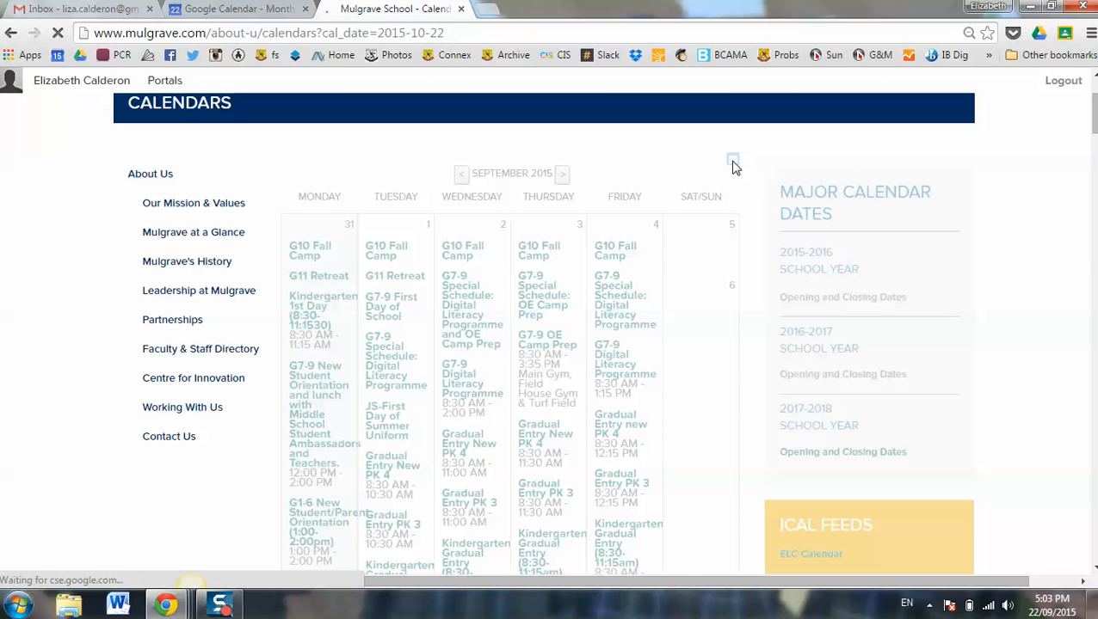
mouse_move(585, 162)
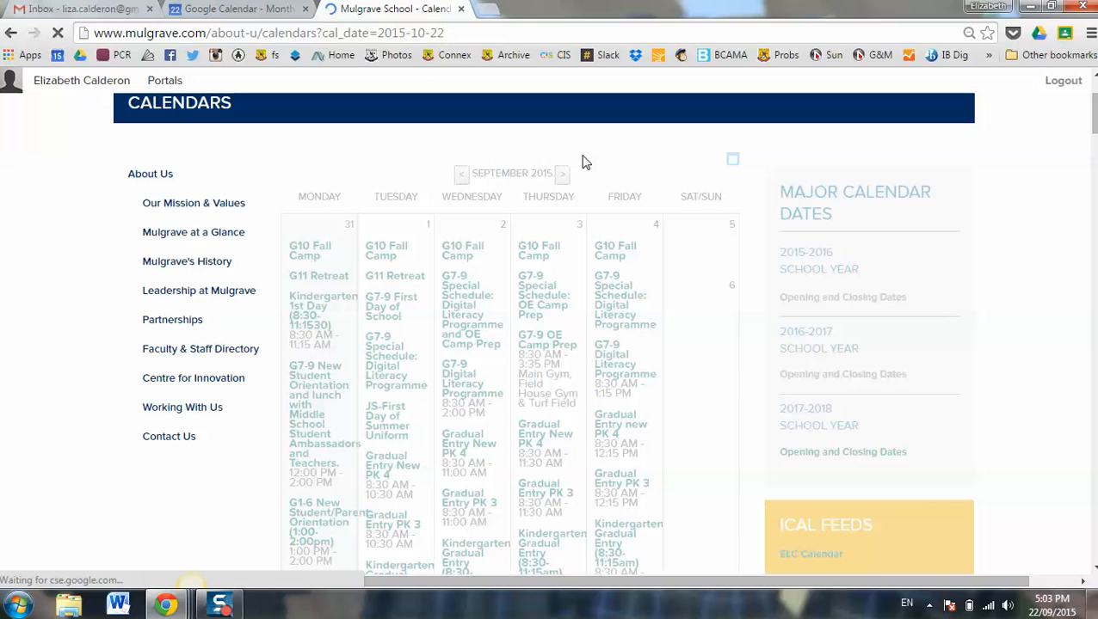
mouse_move(711, 207)
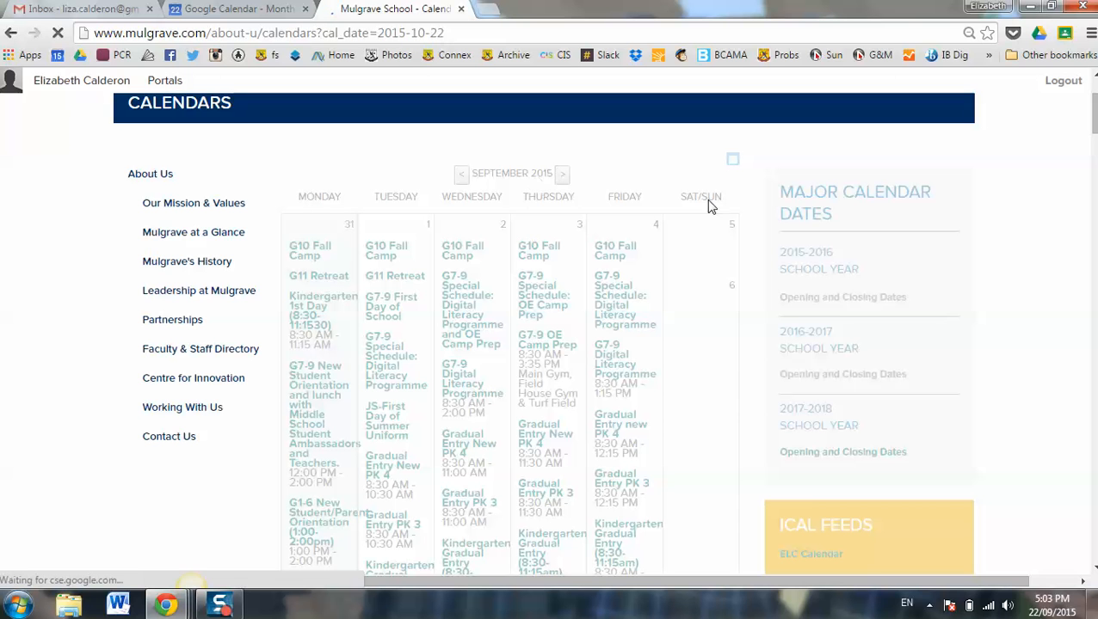
mouse_move(971, 217)
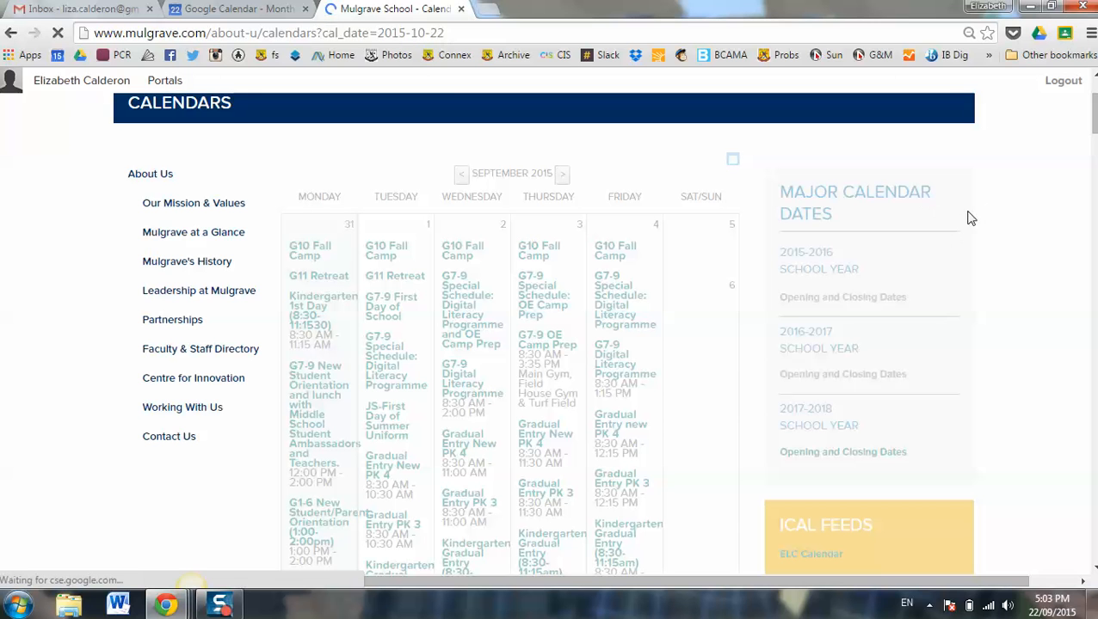
mouse_move(333, 308)
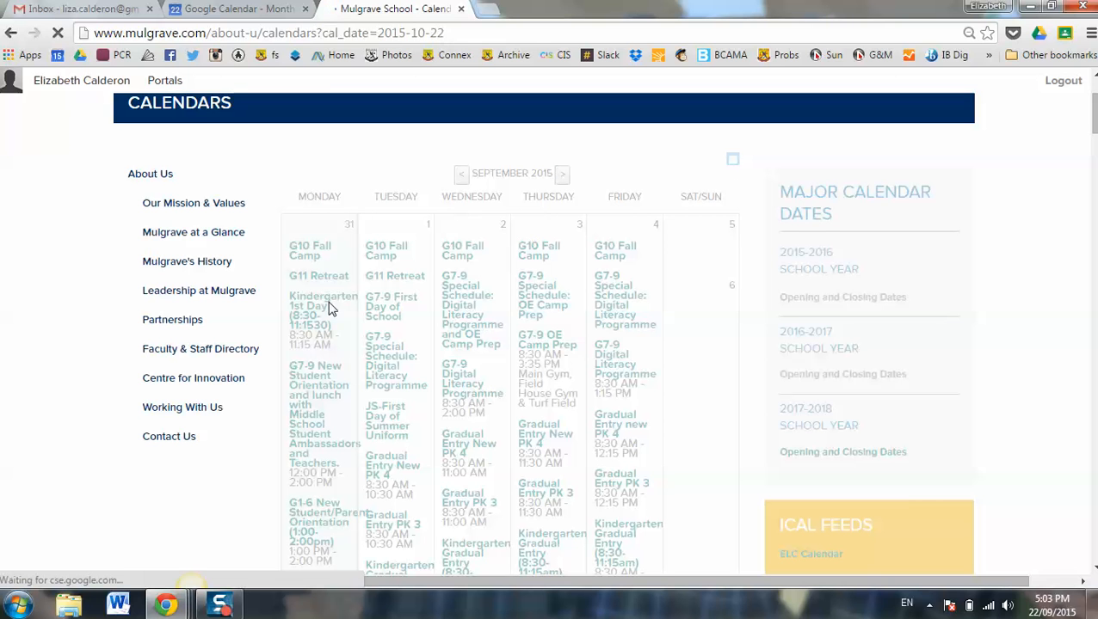
mouse_move(736, 167)
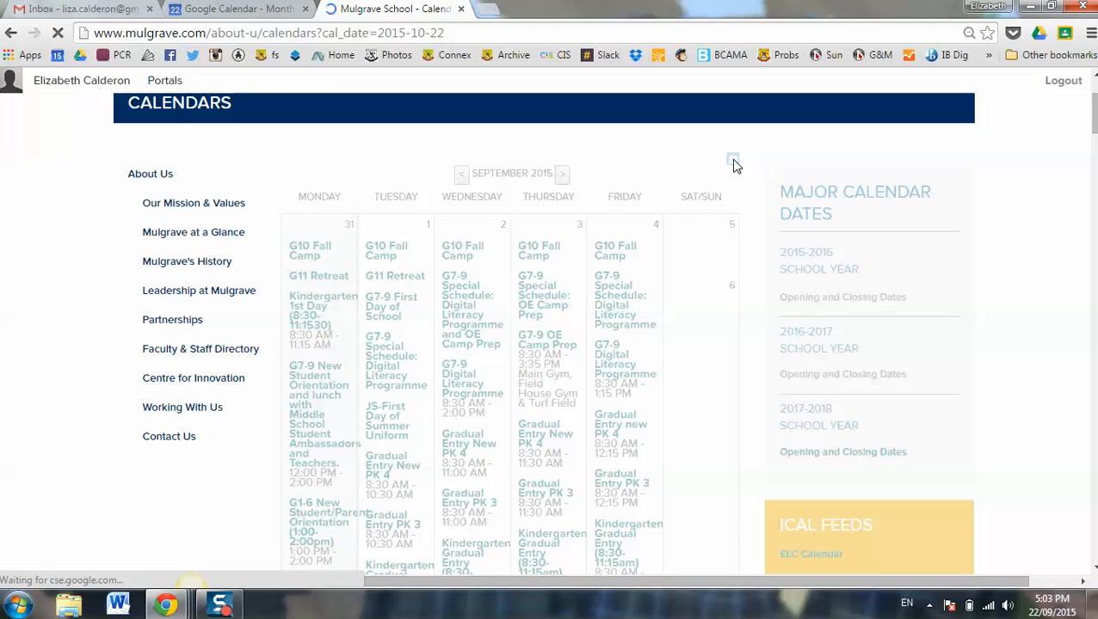
- Filter the school calendar to Junior School only, hiding ELC, Athletics and Senior School
click(562, 173)
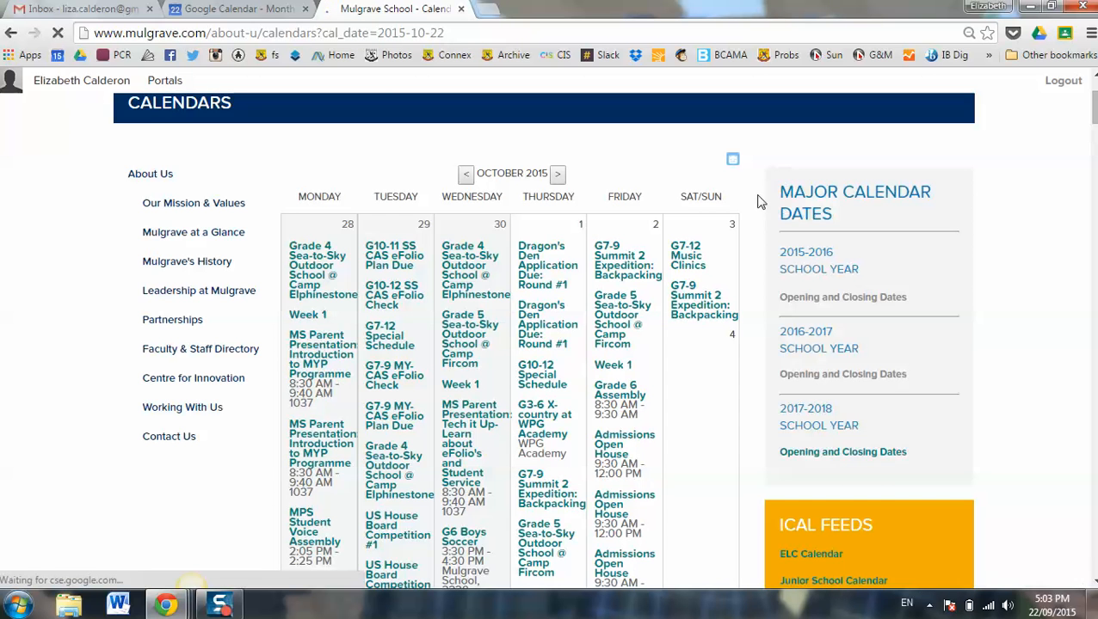
click(732, 159)
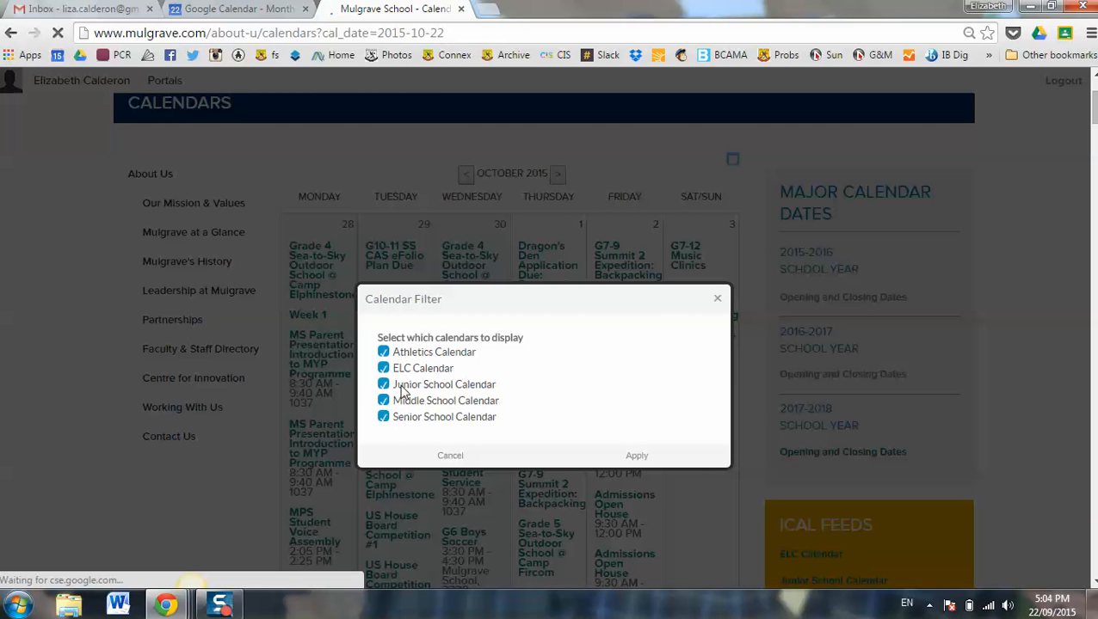
click(384, 368)
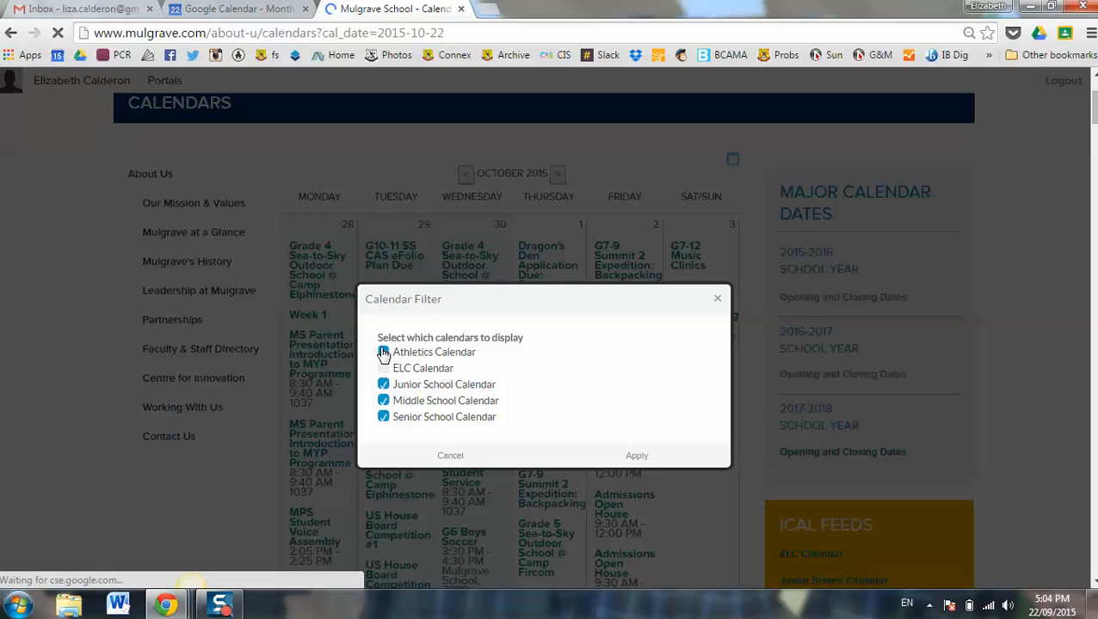
click(383, 417)
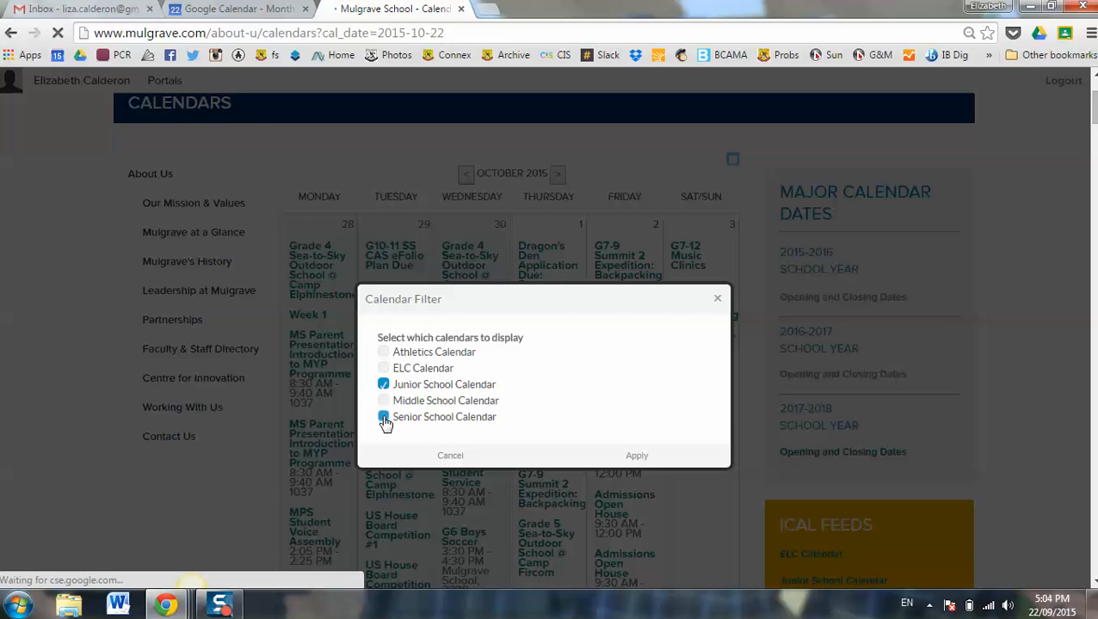
click(384, 417)
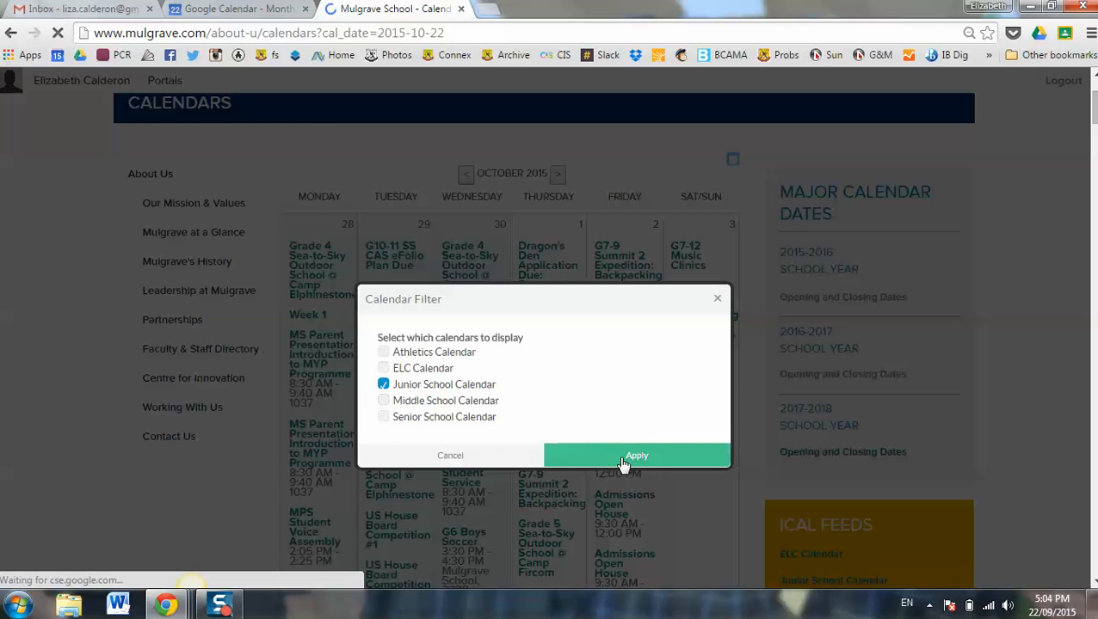
click(637, 455)
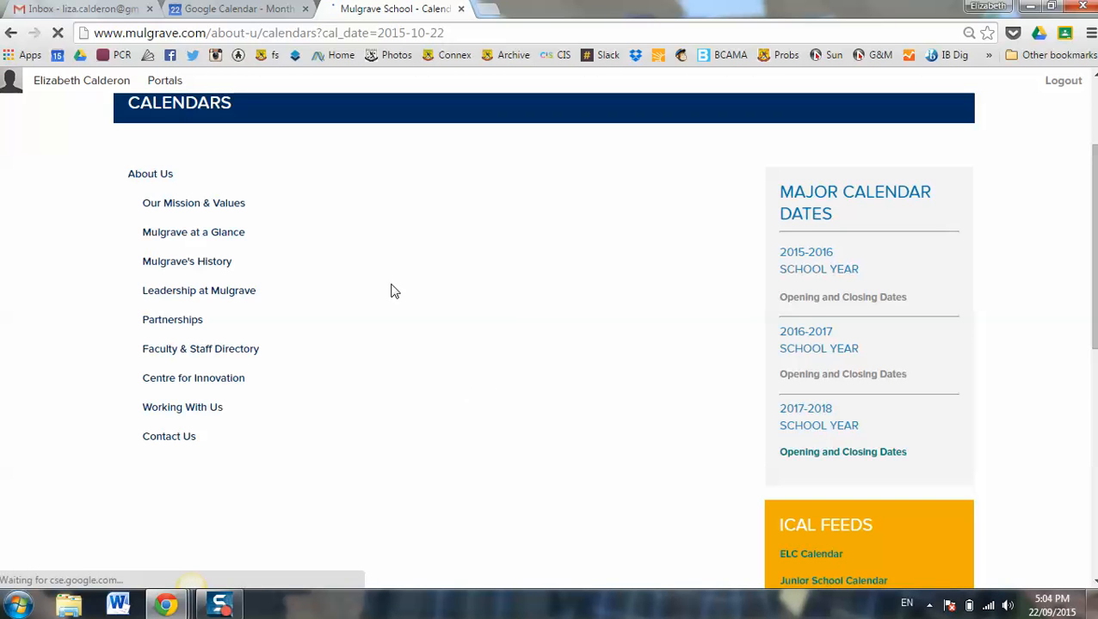
mouse_move(756, 277)
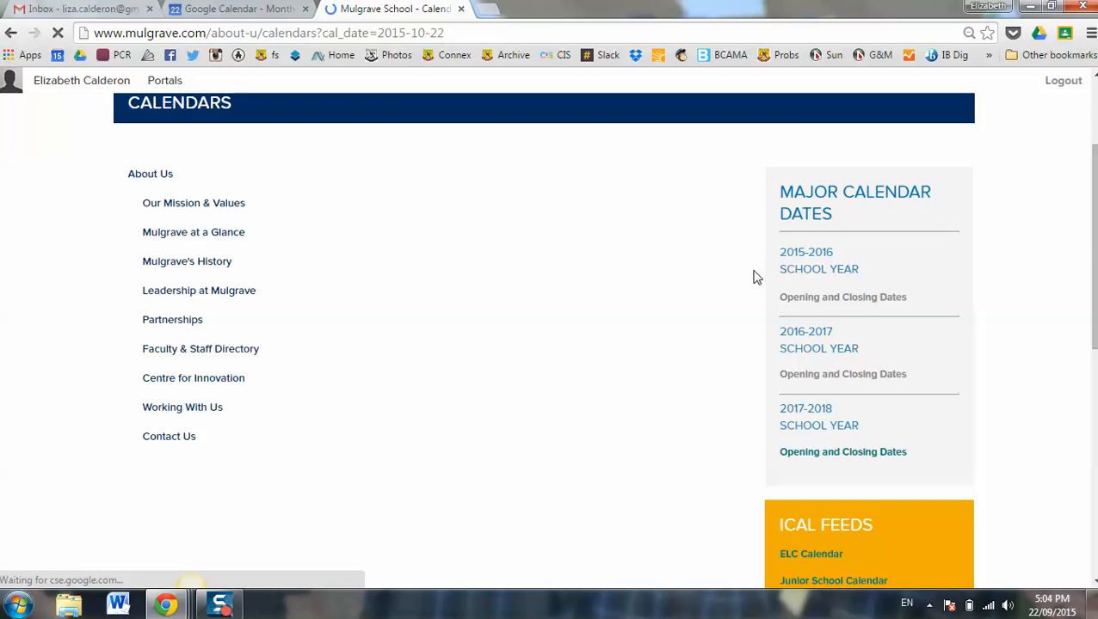
- Copy the Junior School Calendar iCal feed address and return to the Google Calendar tab
scroll(down, 3)
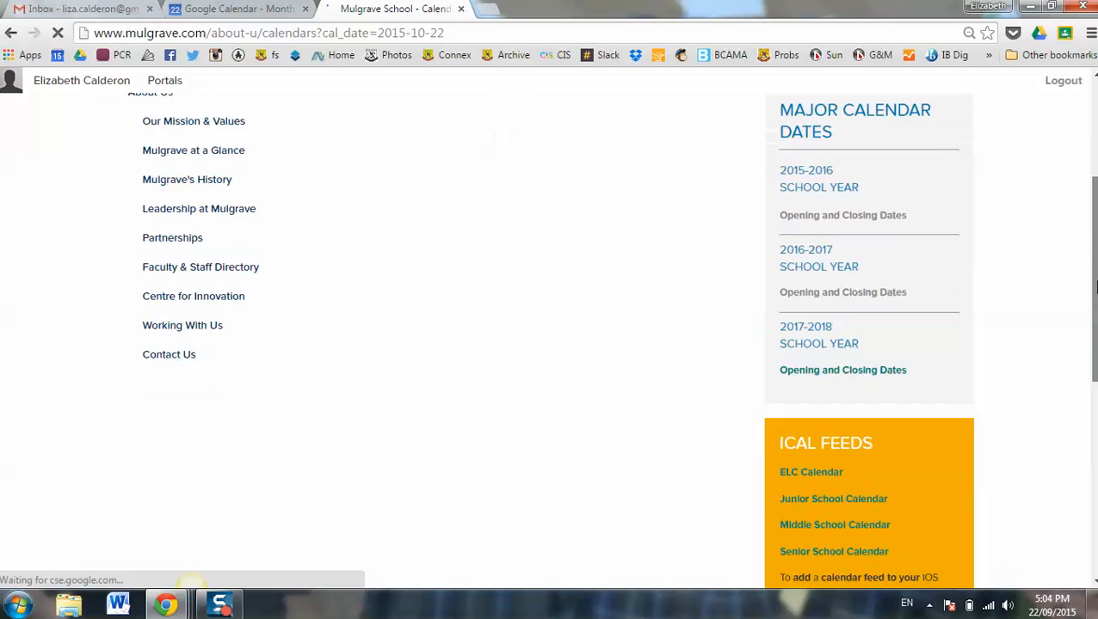
scroll(down, 3)
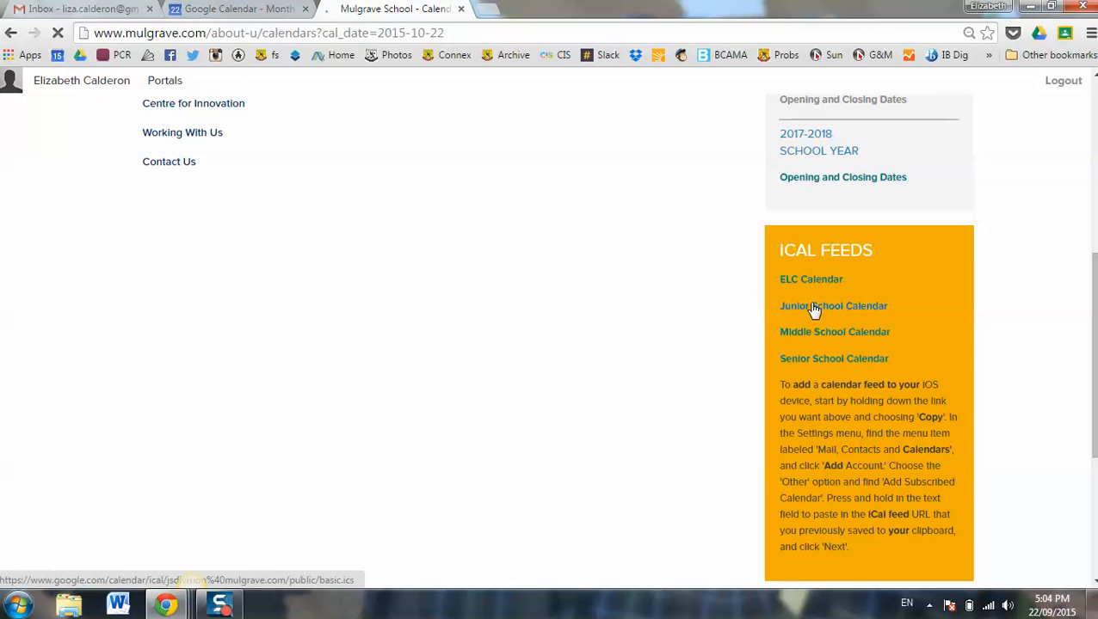
right_click(832, 305)
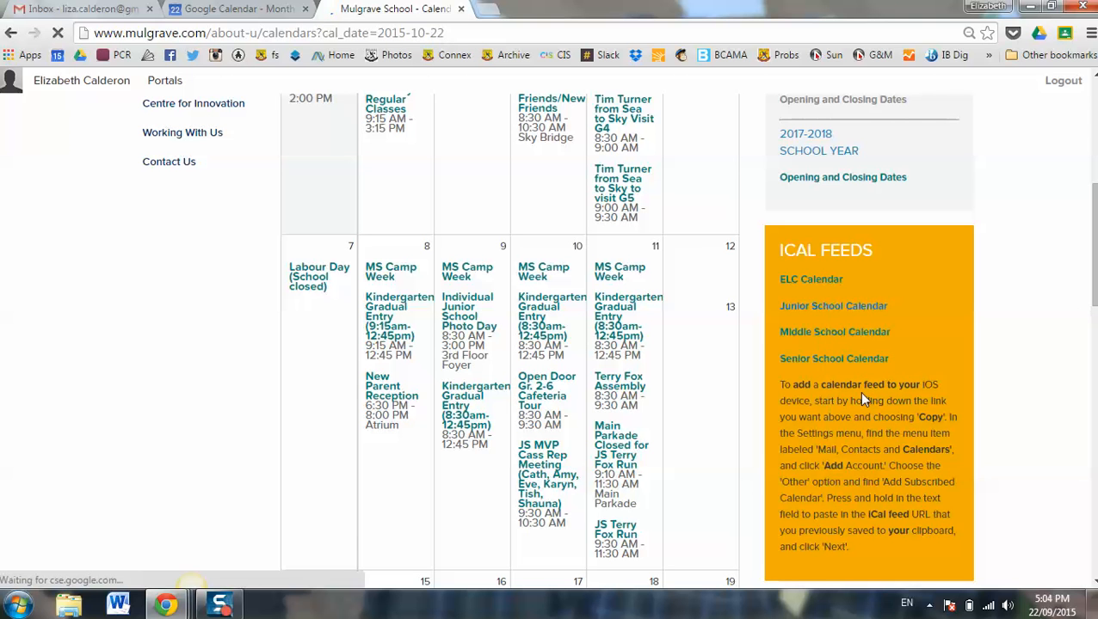
click(236, 8)
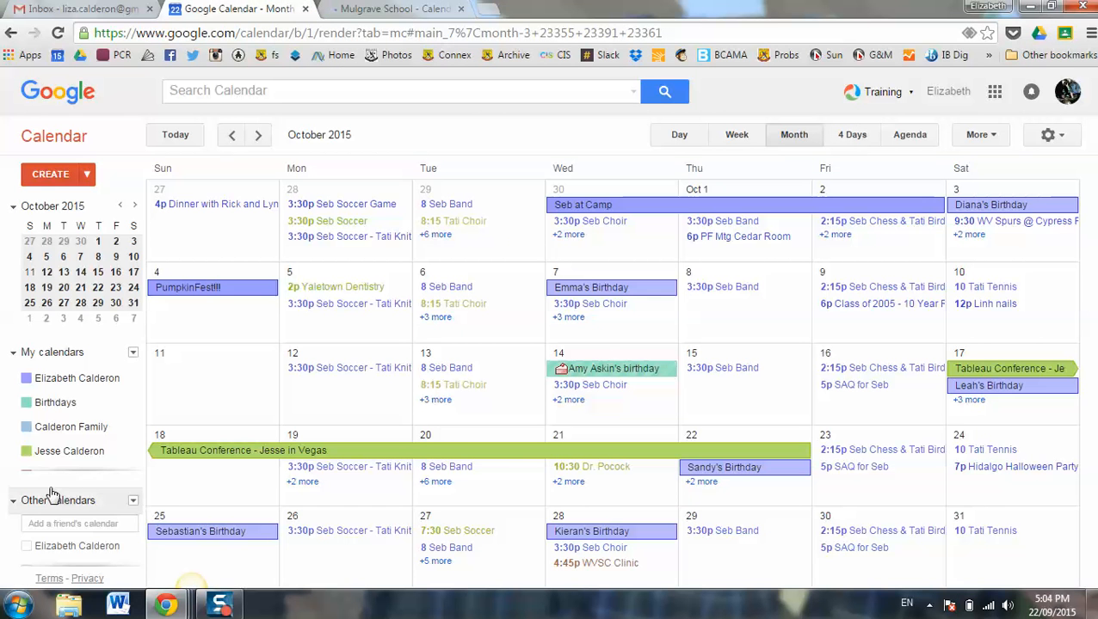
mouse_move(106, 401)
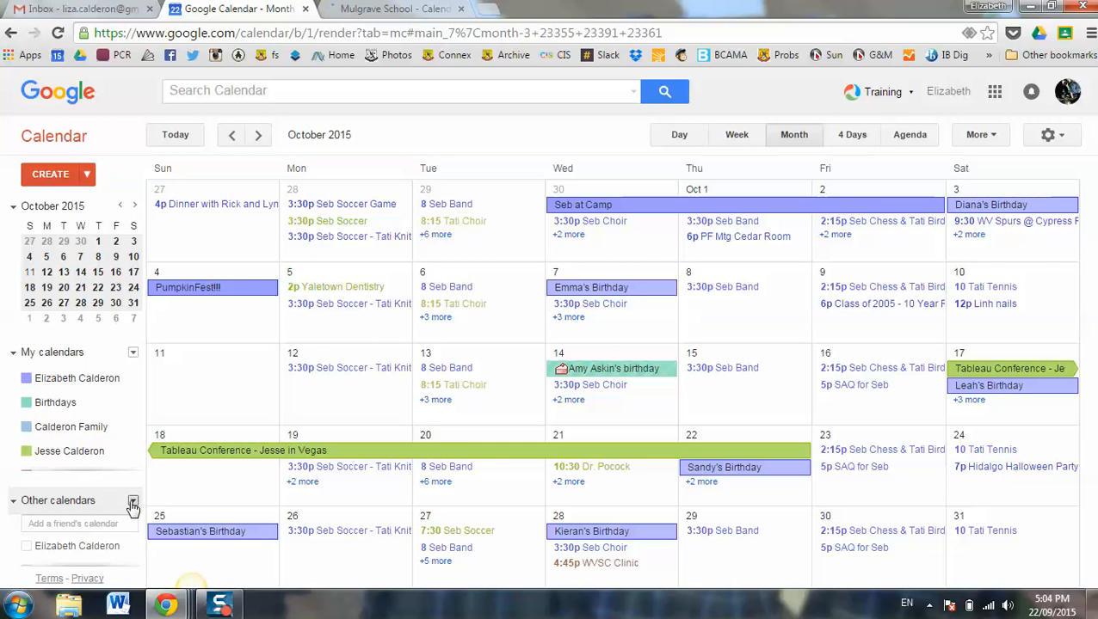
- Add a calendar by URL, pasting the Junior School (jsdivision) feed address and submitting it
click(133, 501)
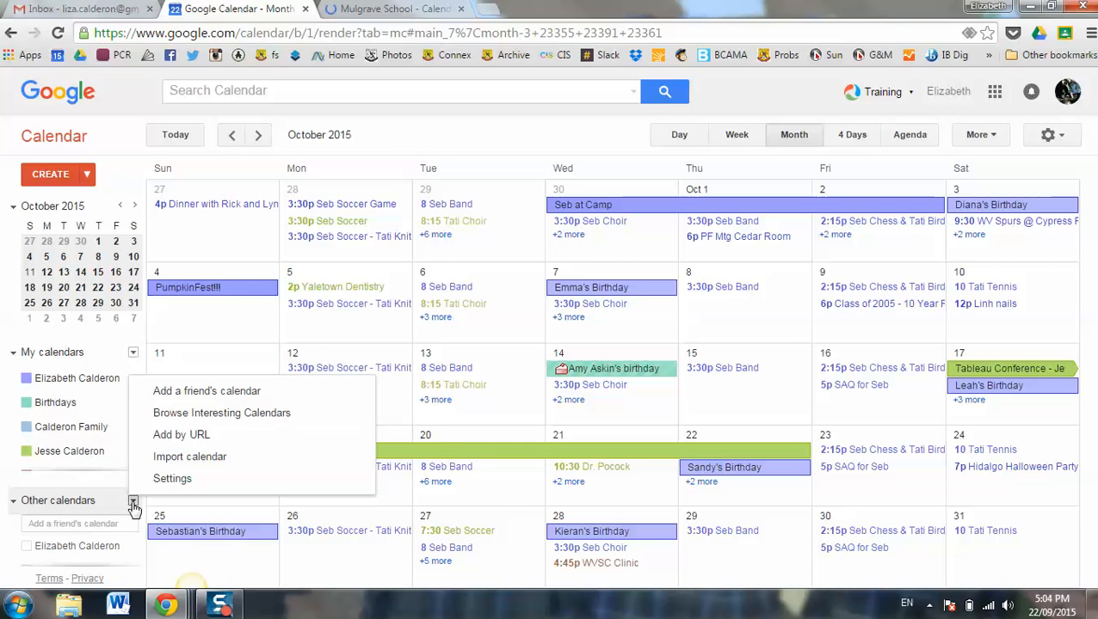
click(182, 434)
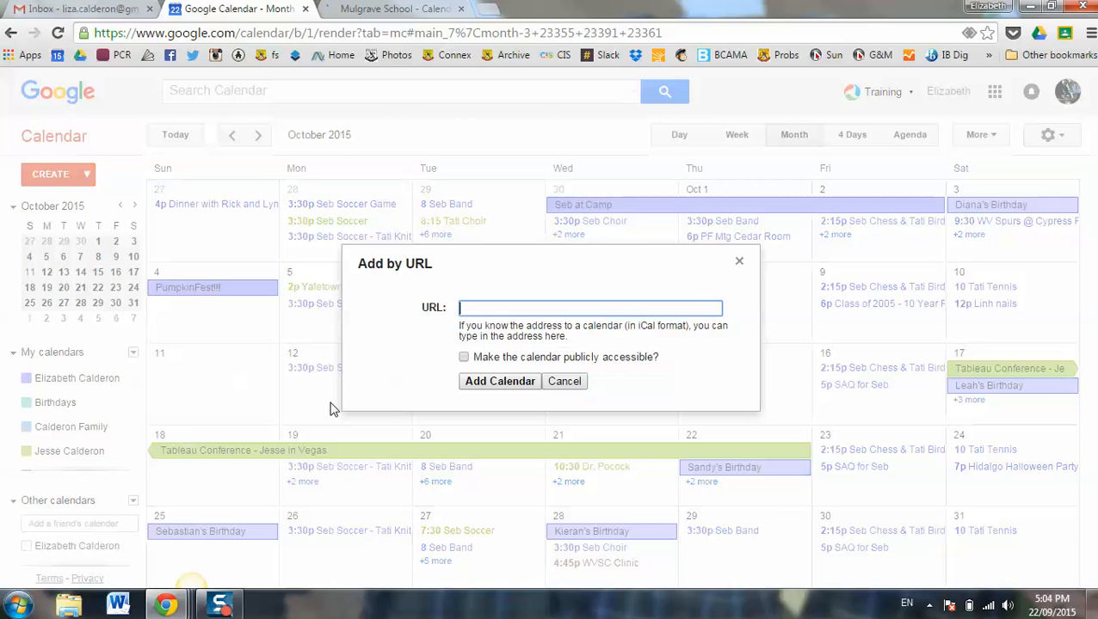
right_click(590, 308)
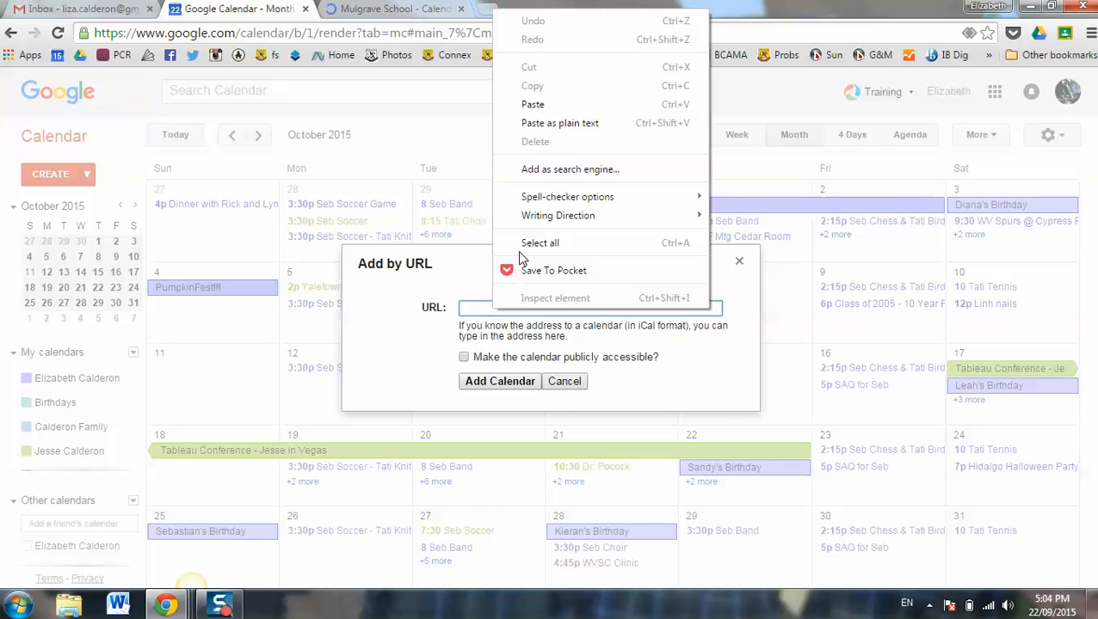
click(532, 104)
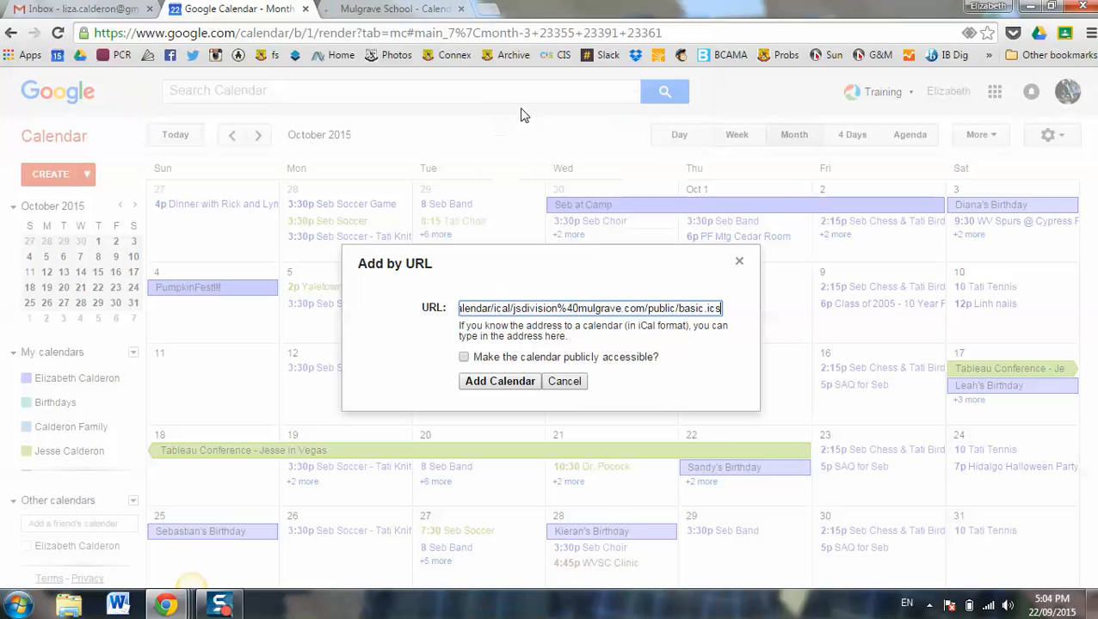
click(500, 381)
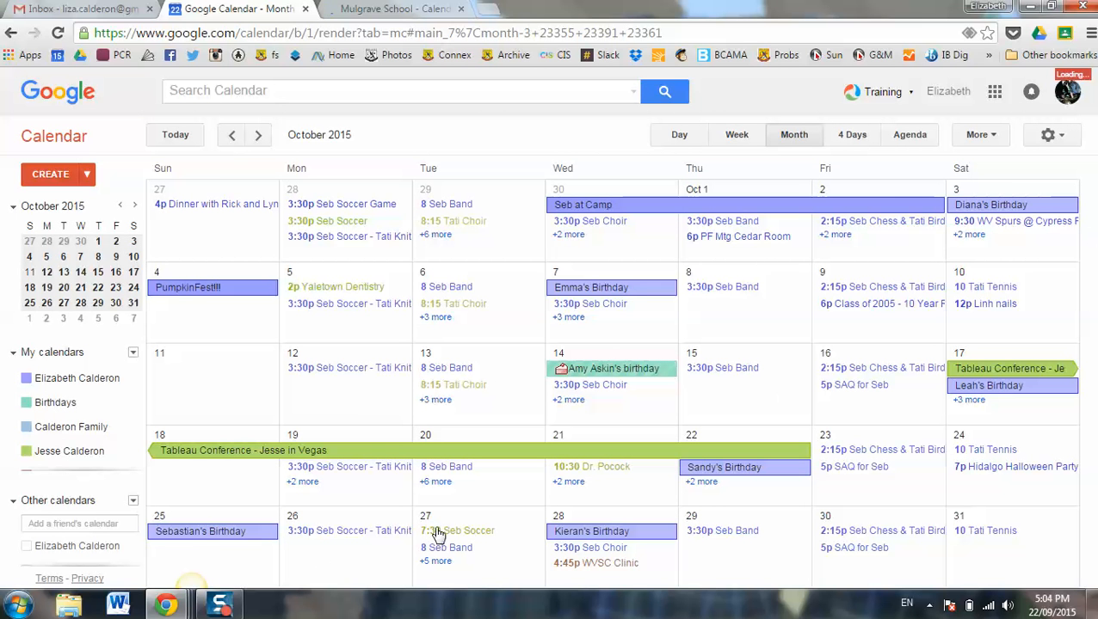
- With JS Division loaded under Other calendars, show the week of Sep 27 – Oct 3
click(133, 500)
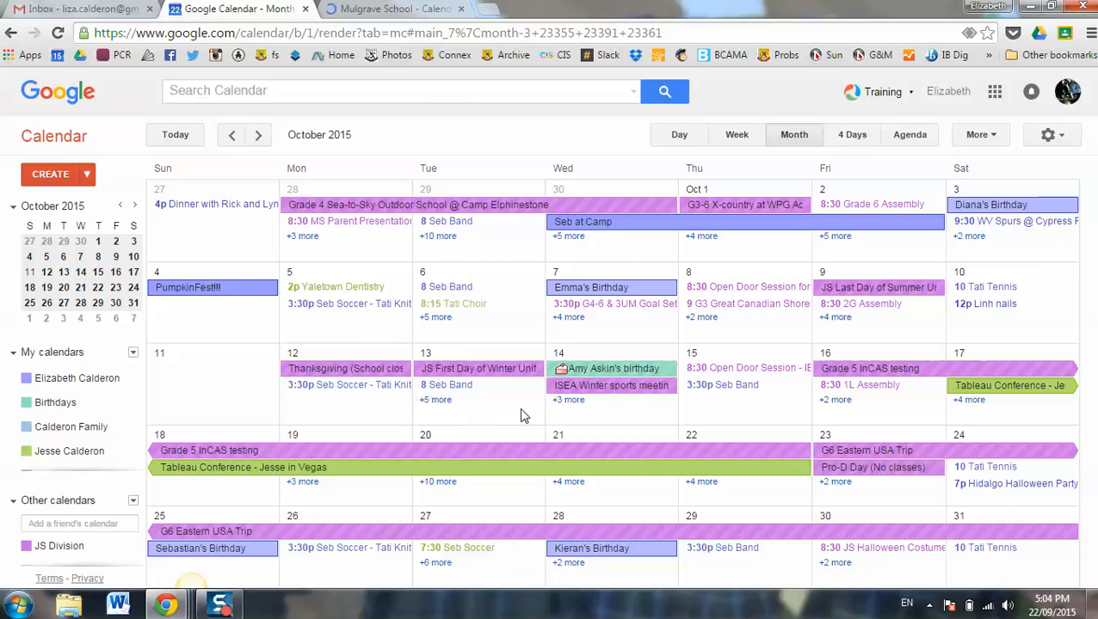
mouse_move(527, 433)
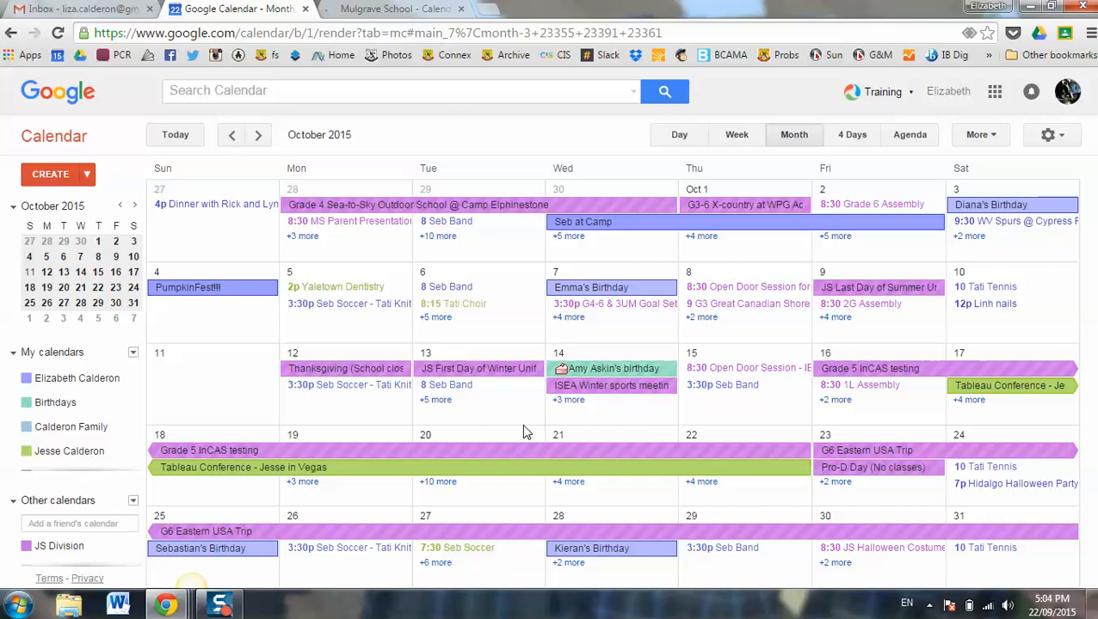
mouse_move(744, 310)
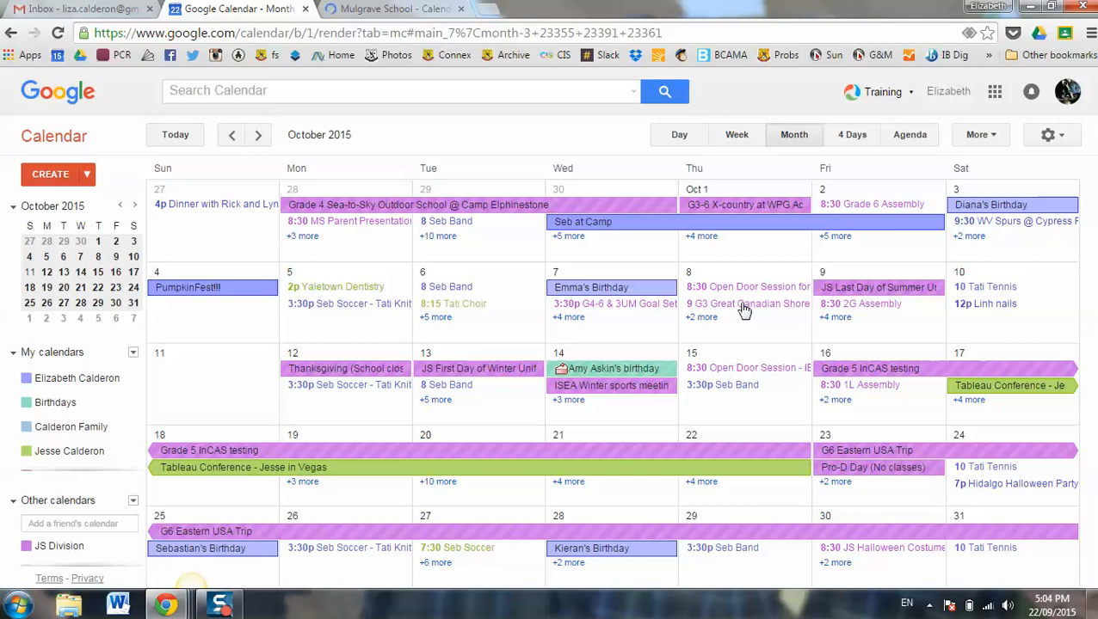
click(737, 134)
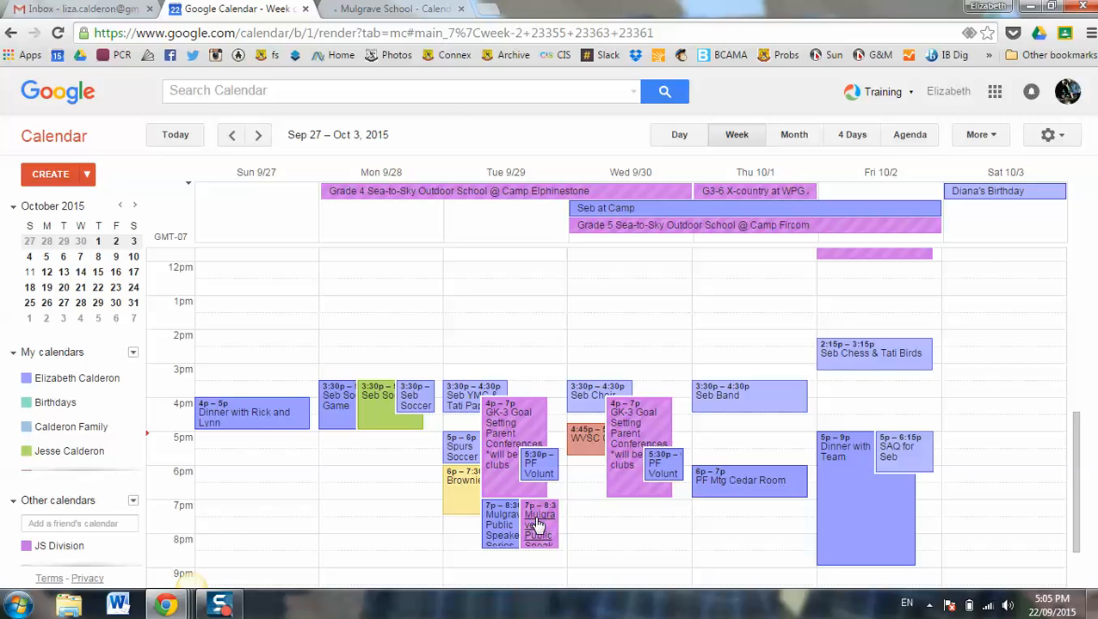
- Copy the Sep 29 Mulgrave Public Speaker Series – Alan November event into the personal calendar and save it
click(540, 525)
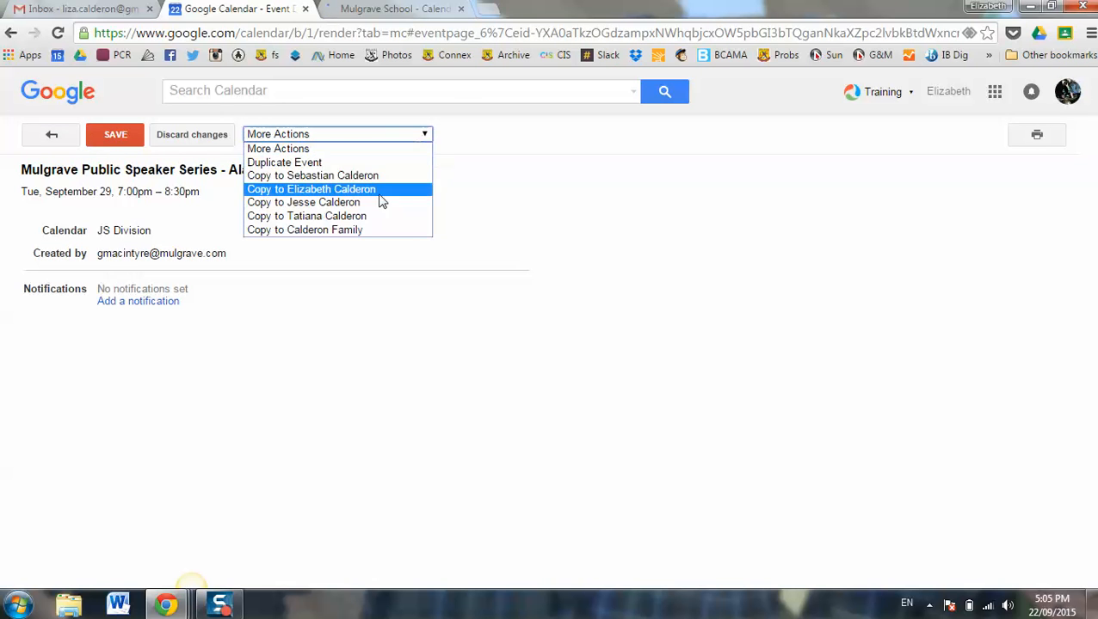
click(311, 189)
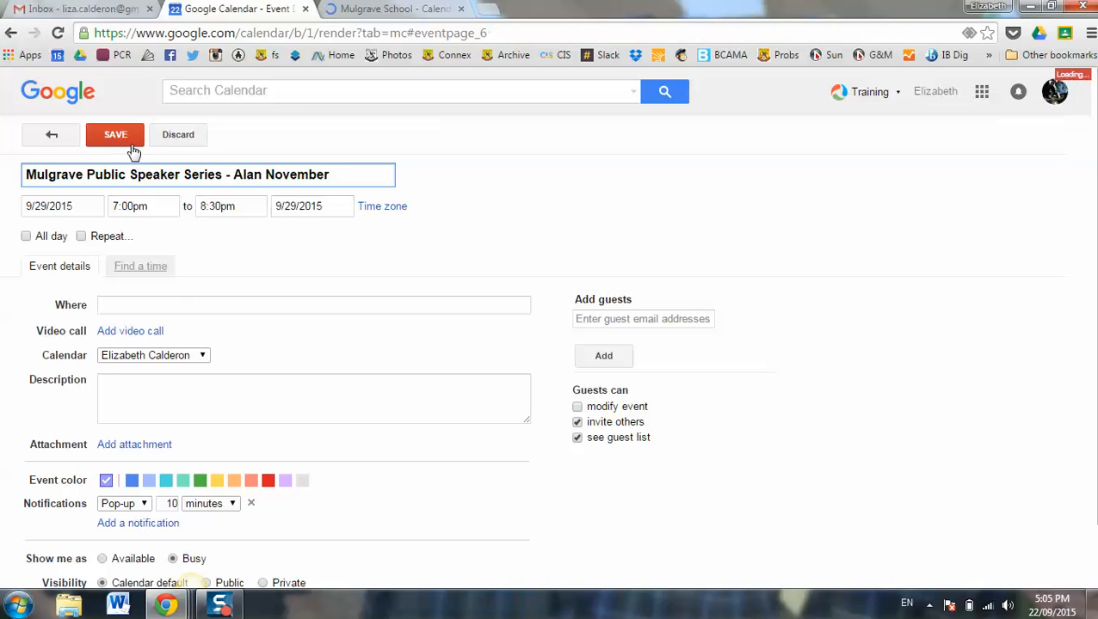
click(116, 134)
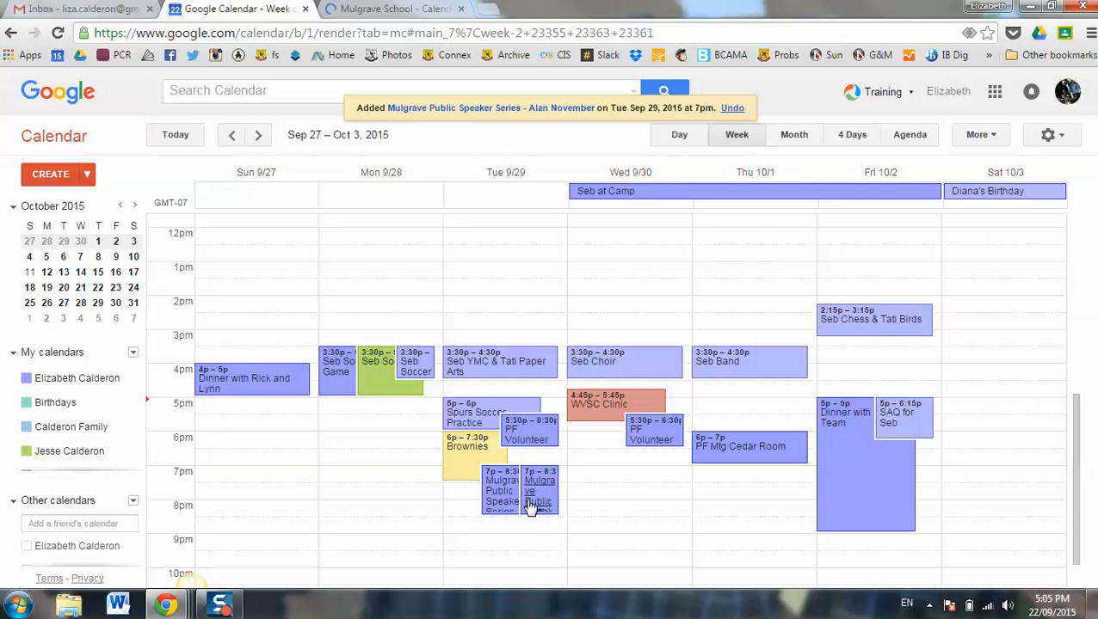
mouse_move(502, 490)
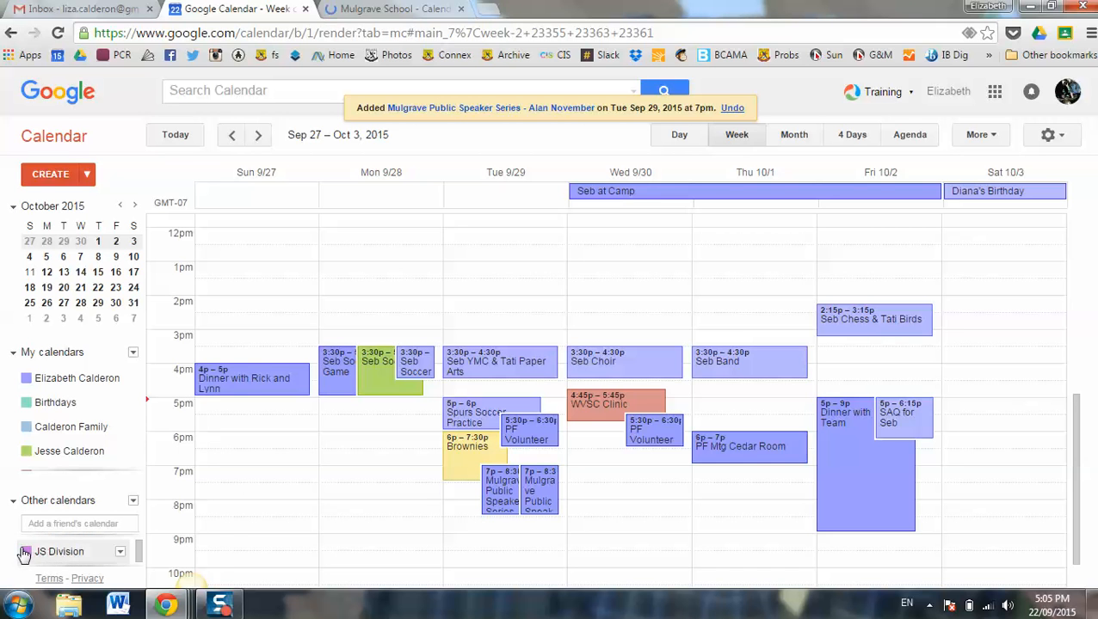
- Show the JS Division feed and copy the Grade 5 Sea-to-Sky Outdoor School event into the personal calendar
click(24, 551)
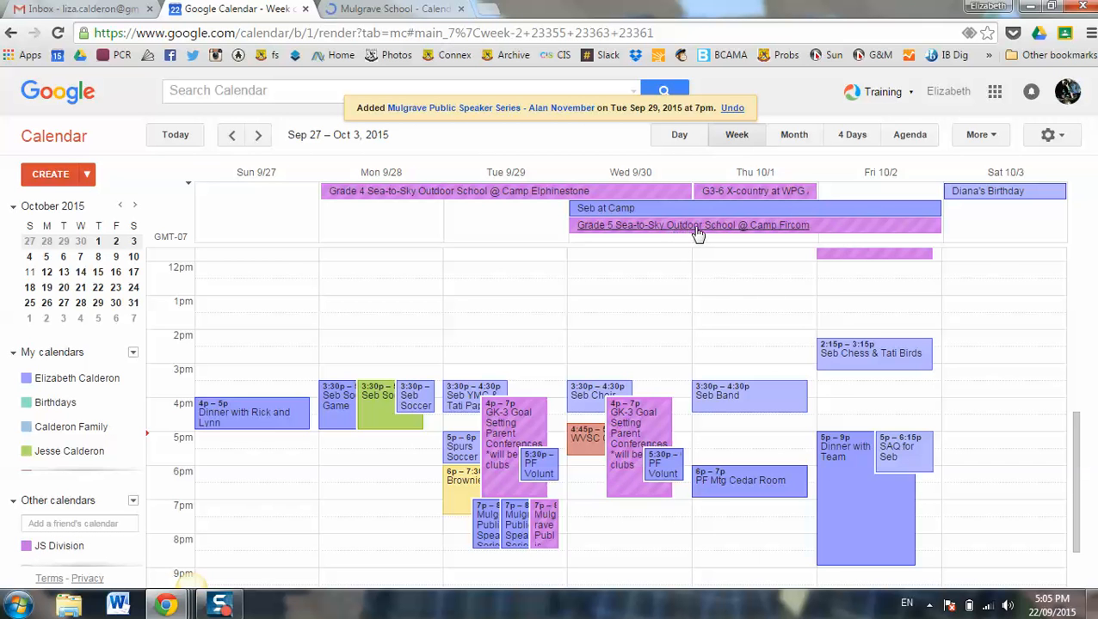
mouse_move(716, 236)
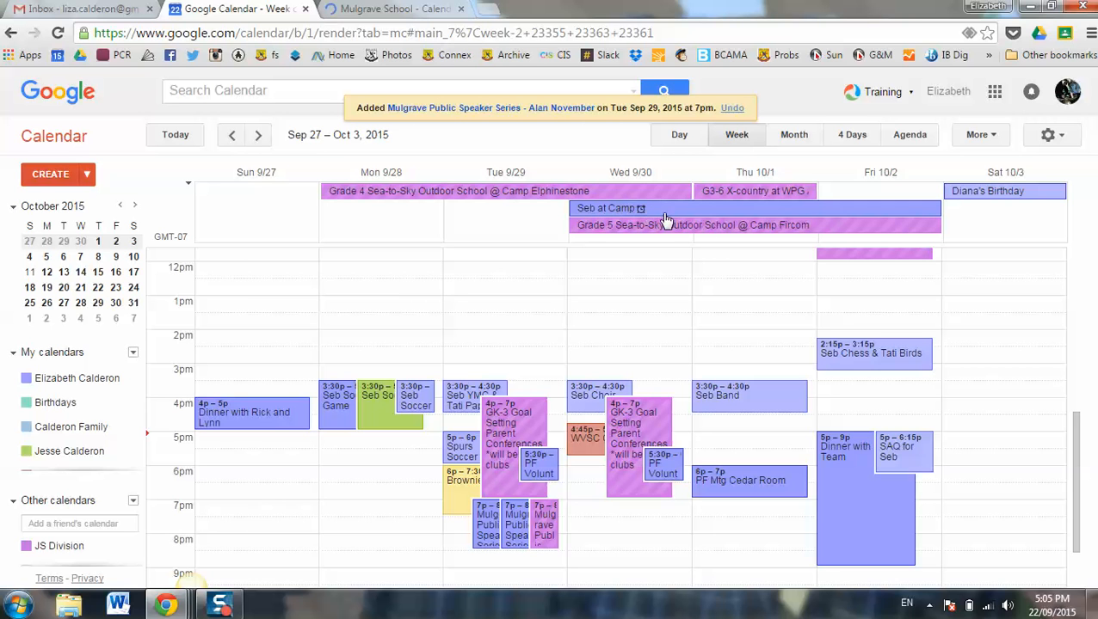
mouse_move(684, 234)
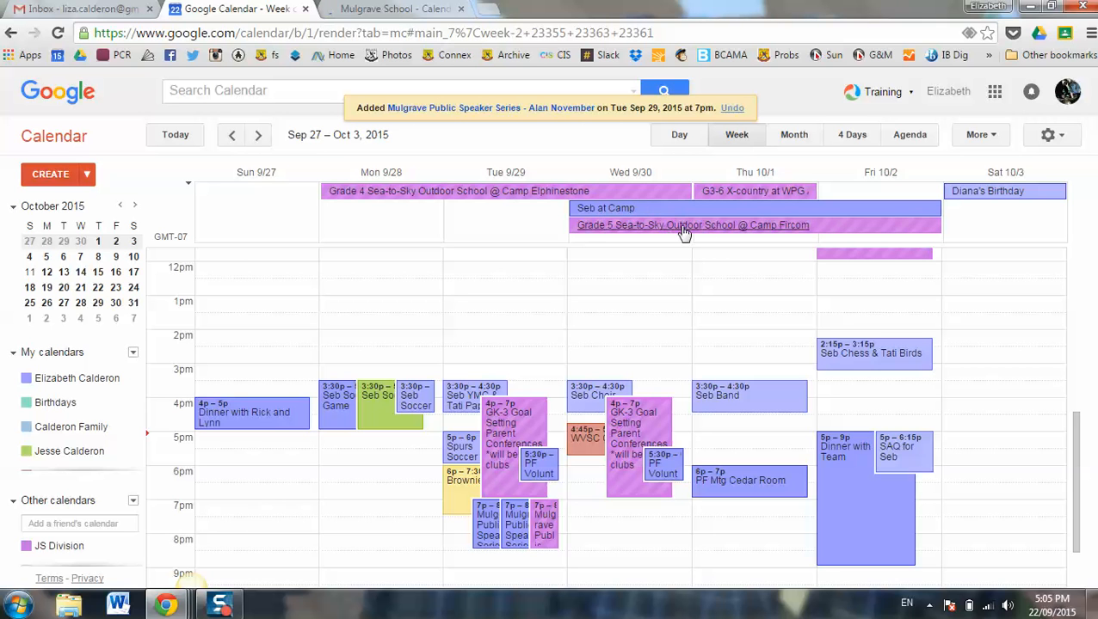
click(692, 224)
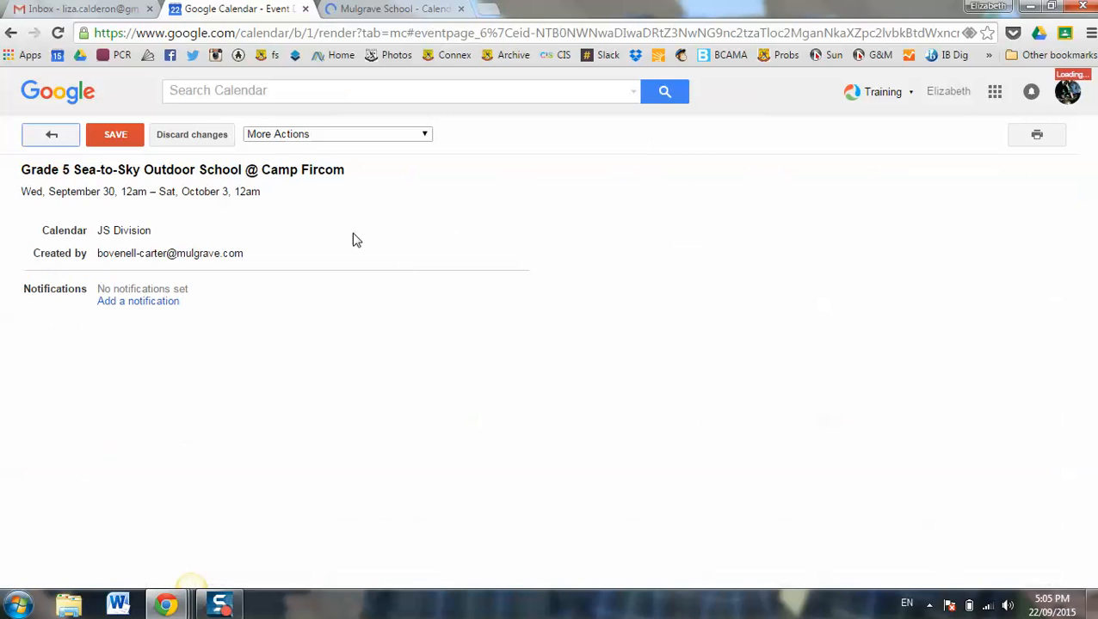
click(336, 134)
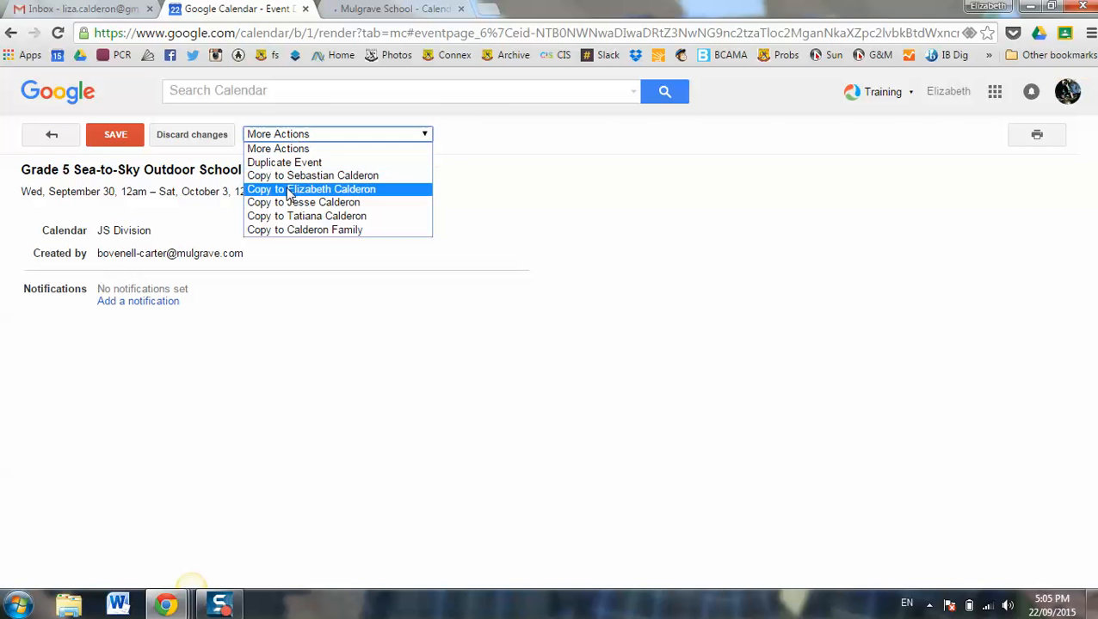
click(311, 188)
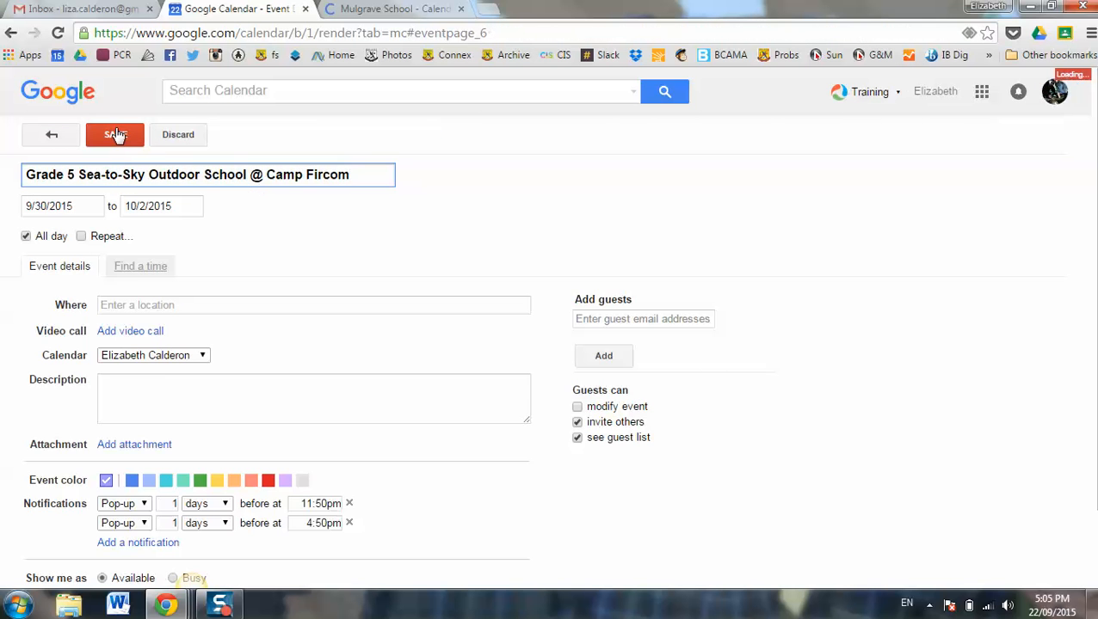
click(114, 134)
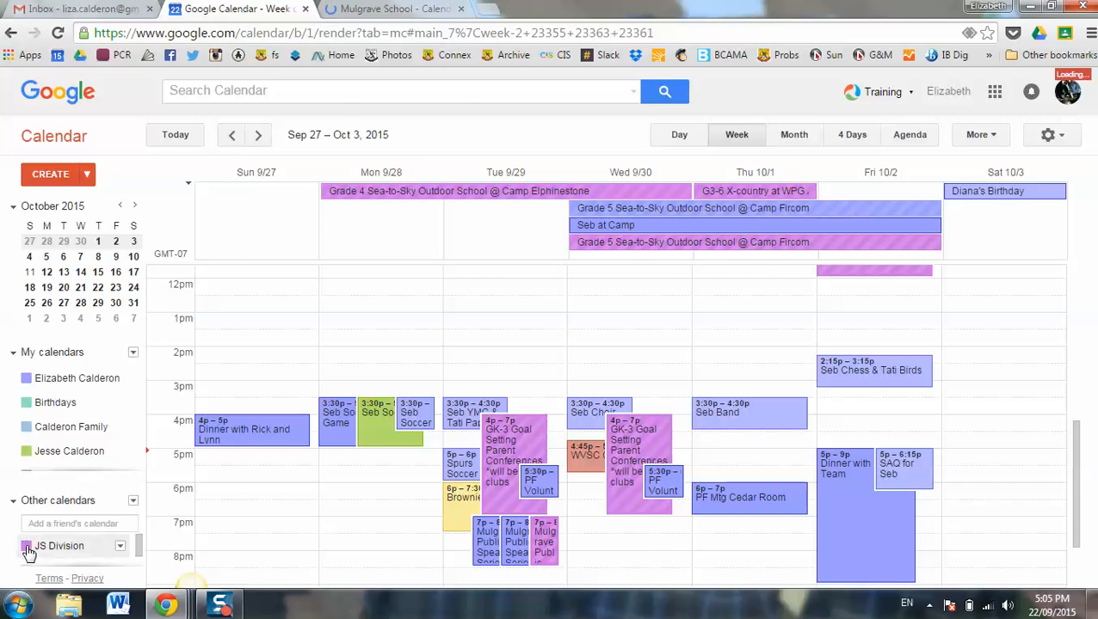
- Hide the JS Division feed again and switch to Month view
click(27, 546)
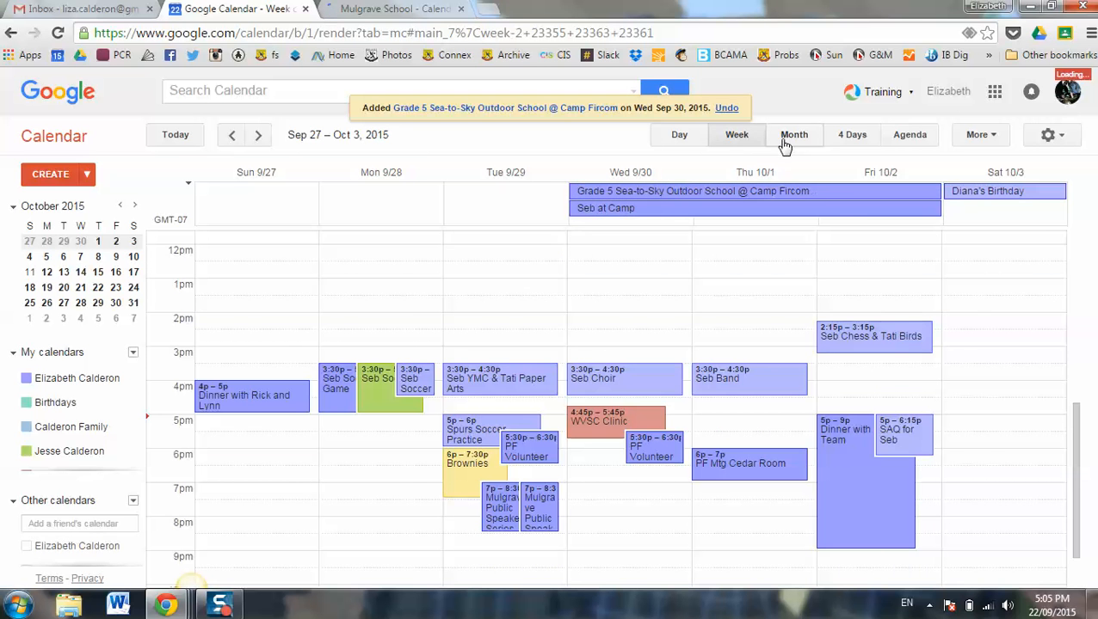
click(793, 135)
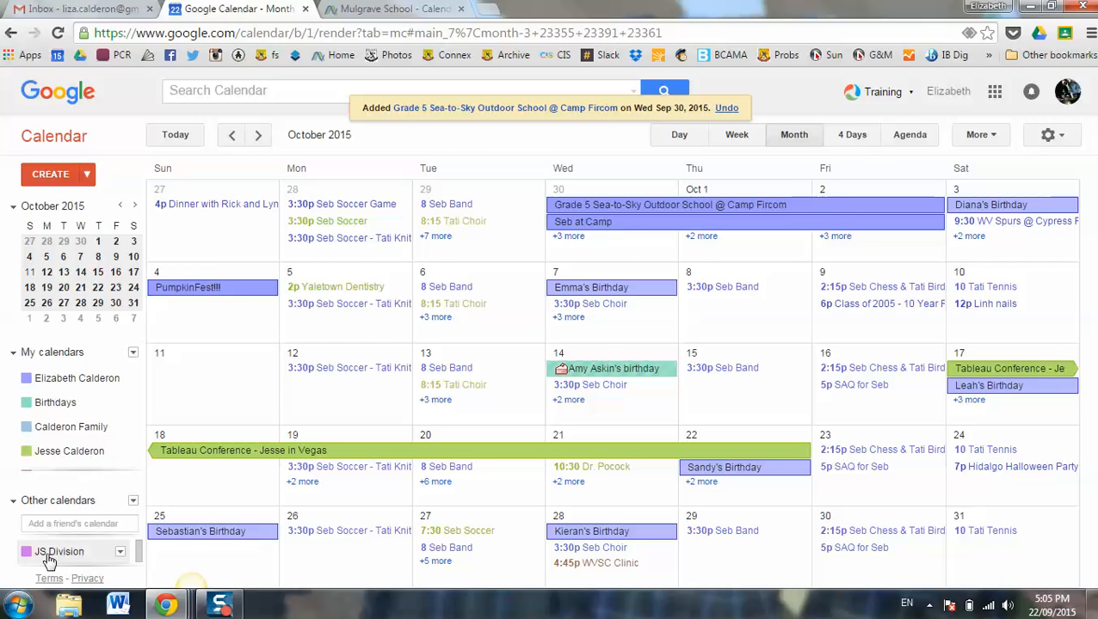
- Compare the copied Grade 5 event against the JS Division feed, then return to the Mulgrave School tab
click(27, 546)
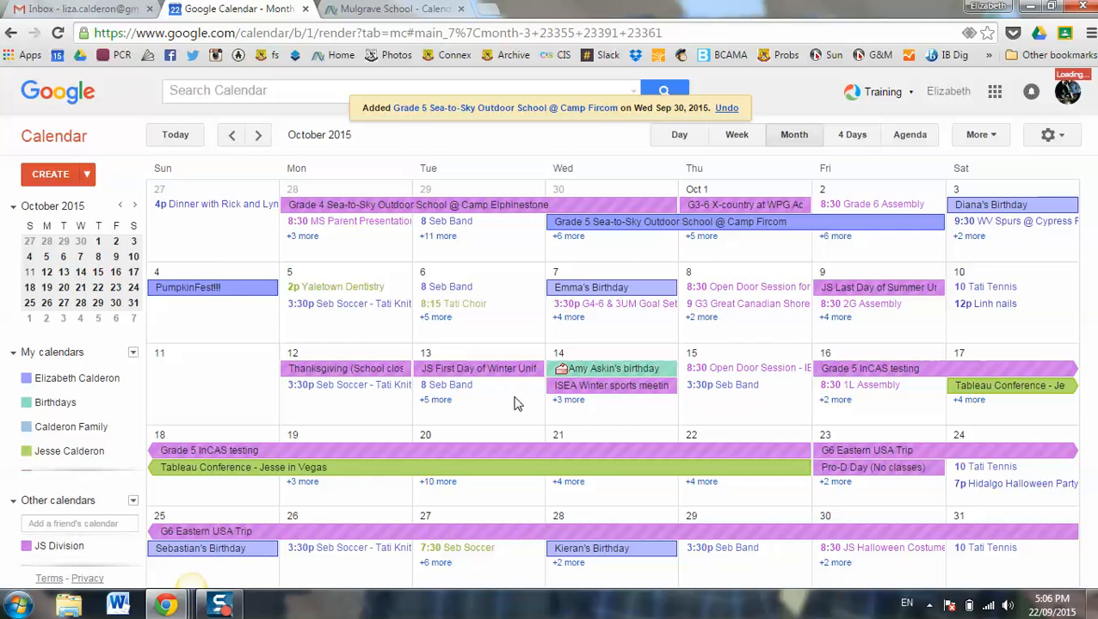
mouse_move(740, 402)
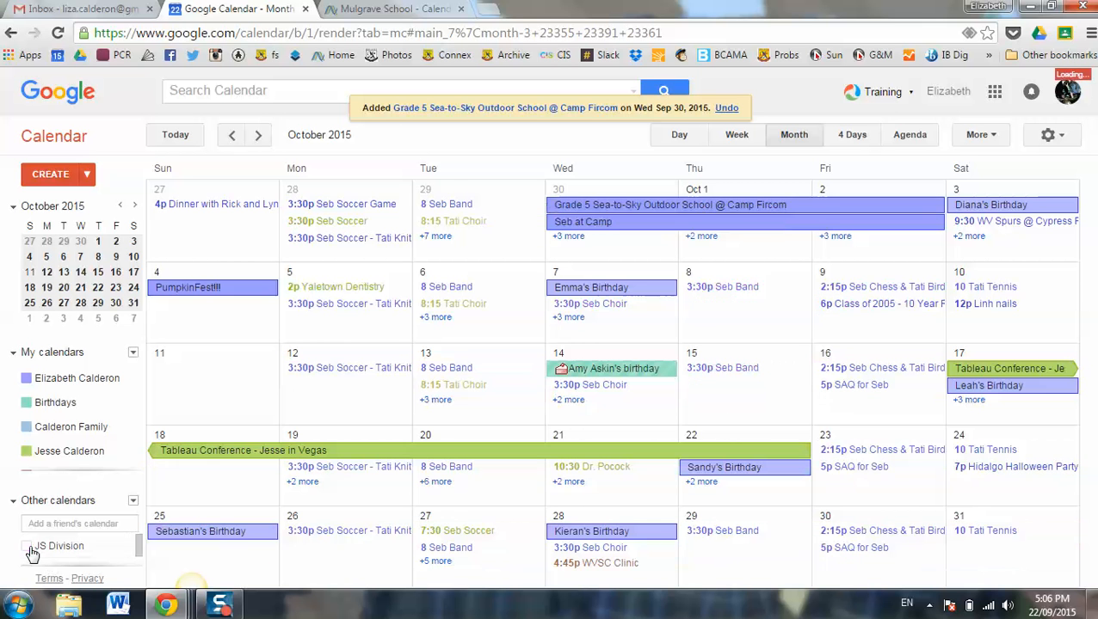
click(393, 9)
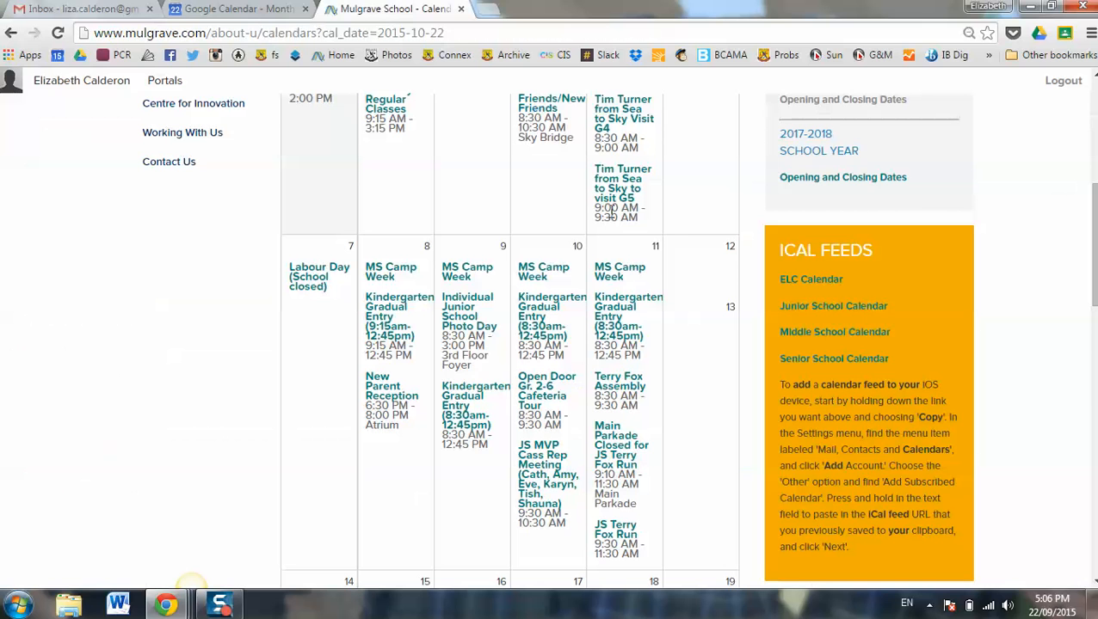
mouse_move(788, 297)
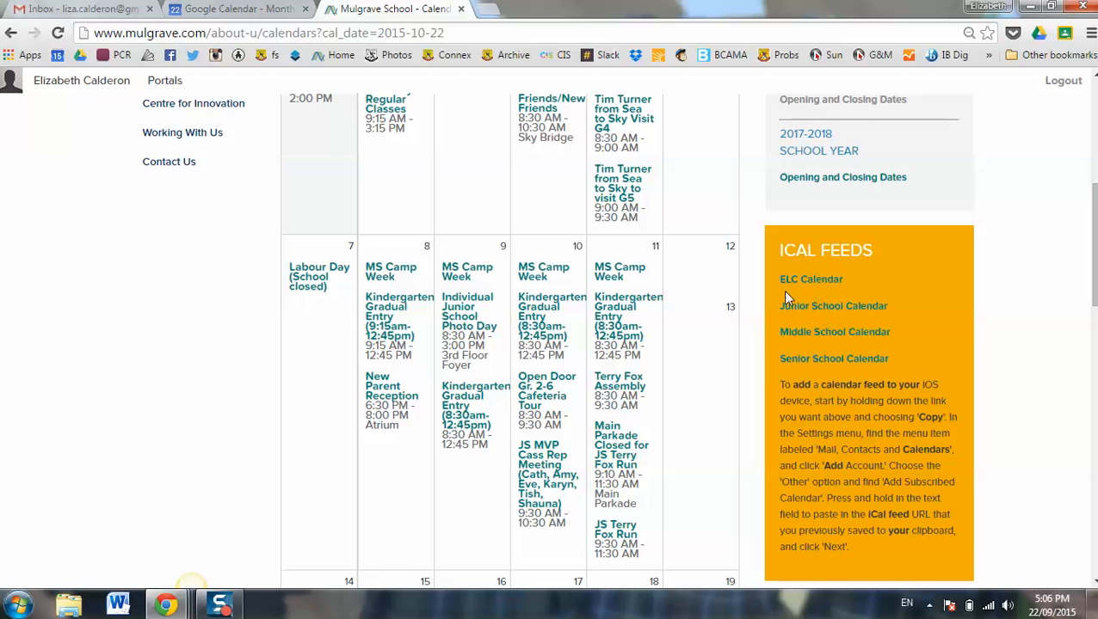
- Open the 2015-2016 School Year opening and closing dates from the calendar page
scroll(up, 3)
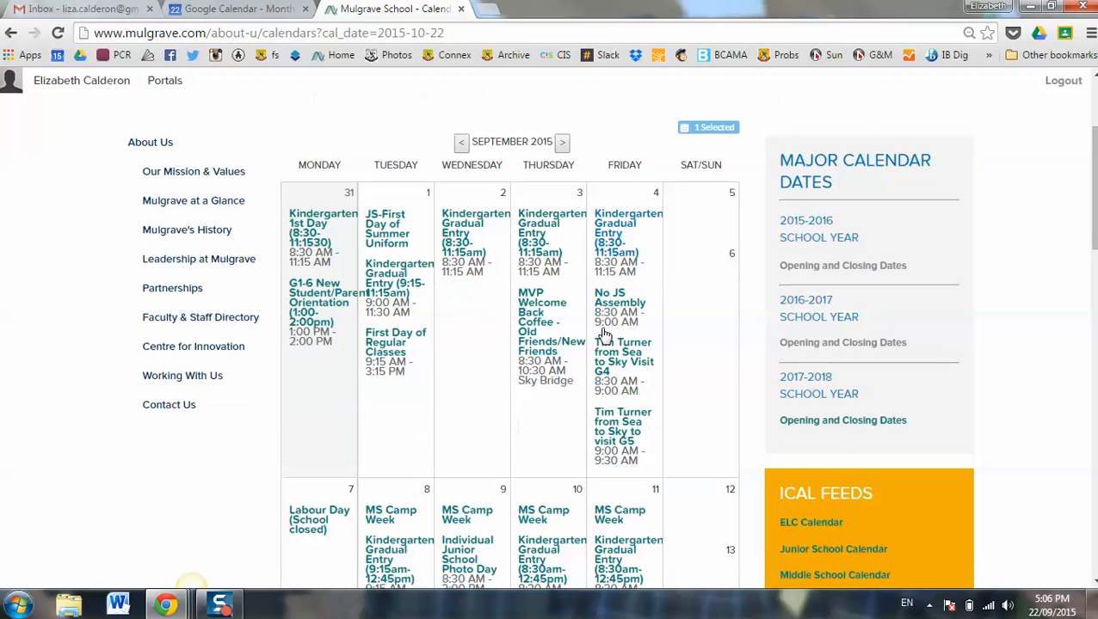
mouse_move(842, 265)
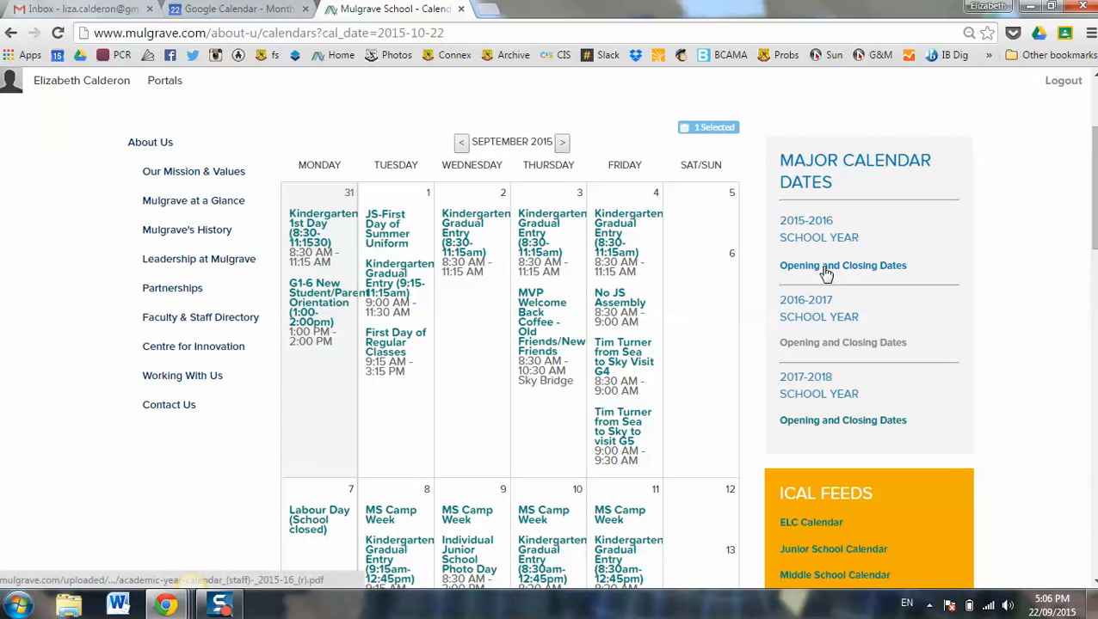
click(82, 9)
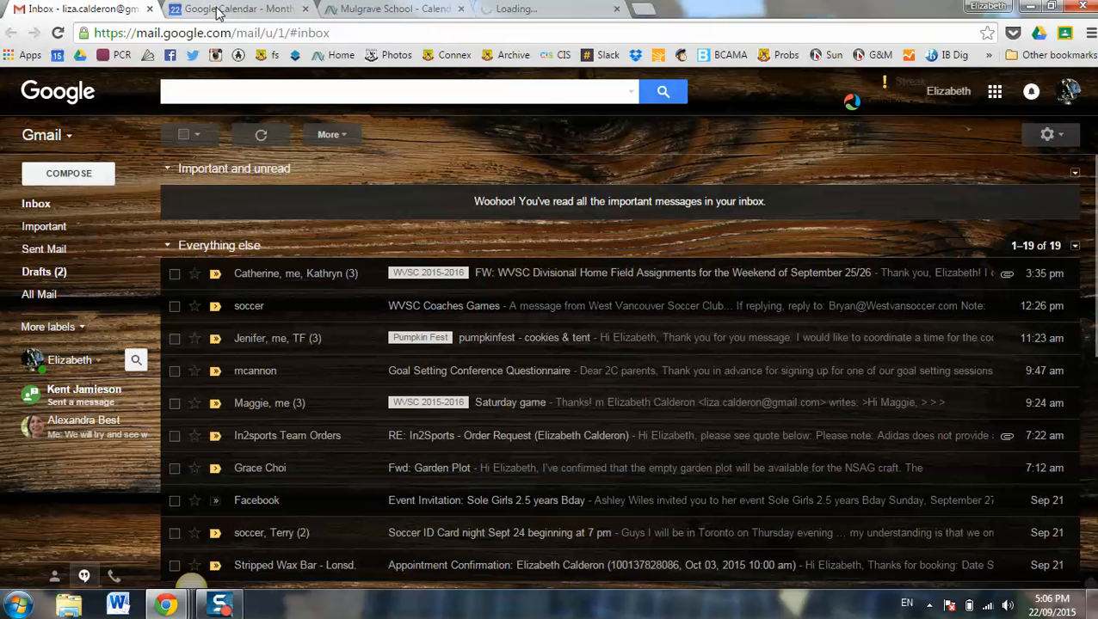
- Return from the Gmail inbox to the October 2015 month view in Google Calendar
click(232, 8)
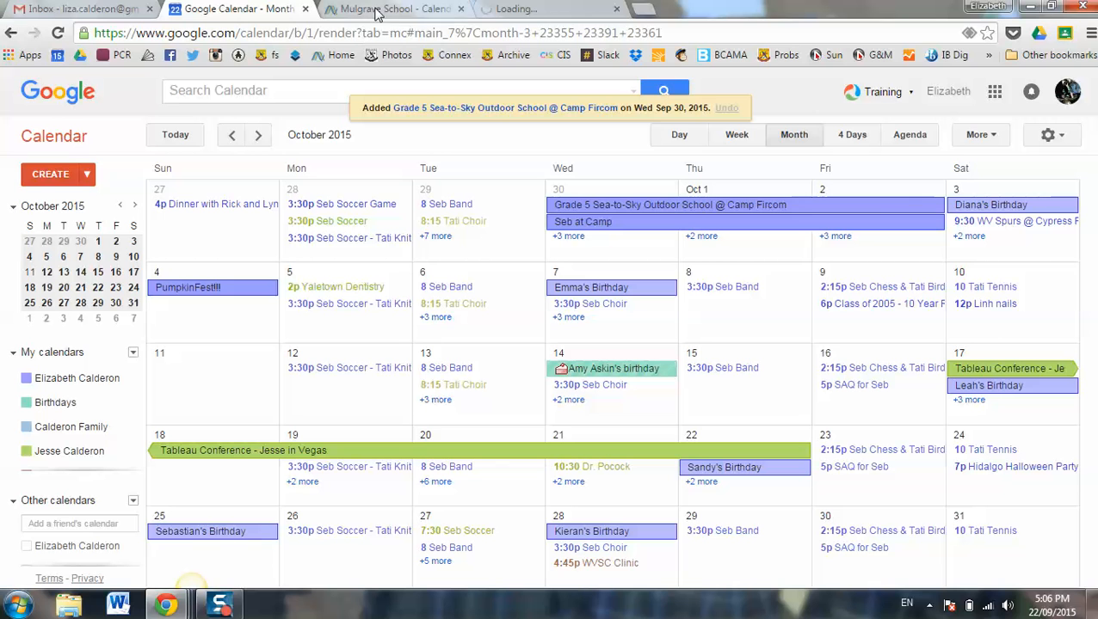
mouse_move(395, 9)
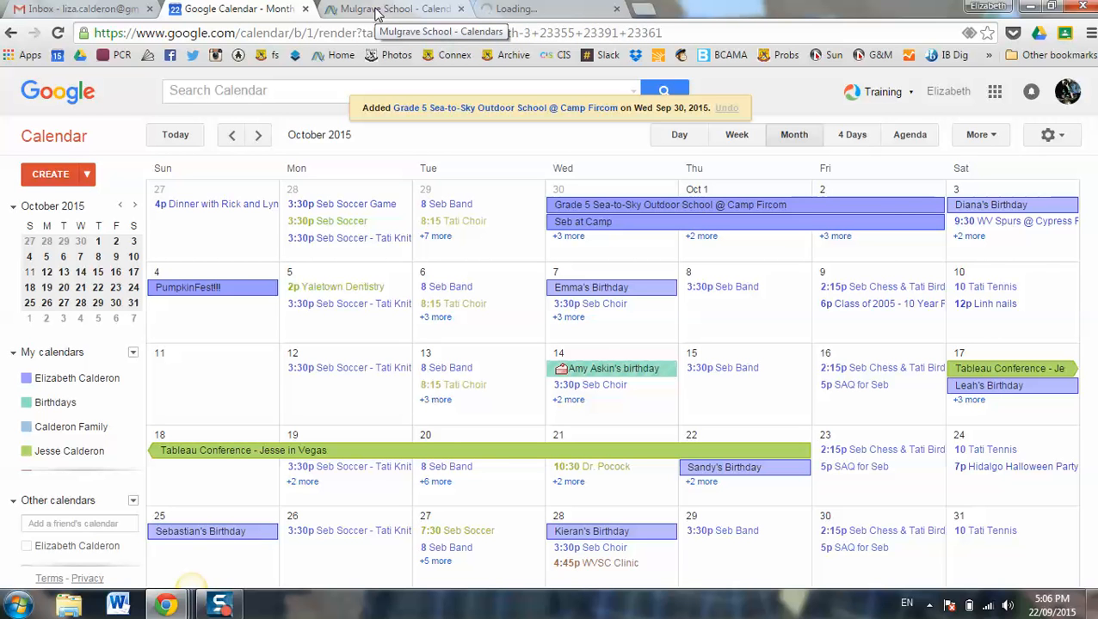